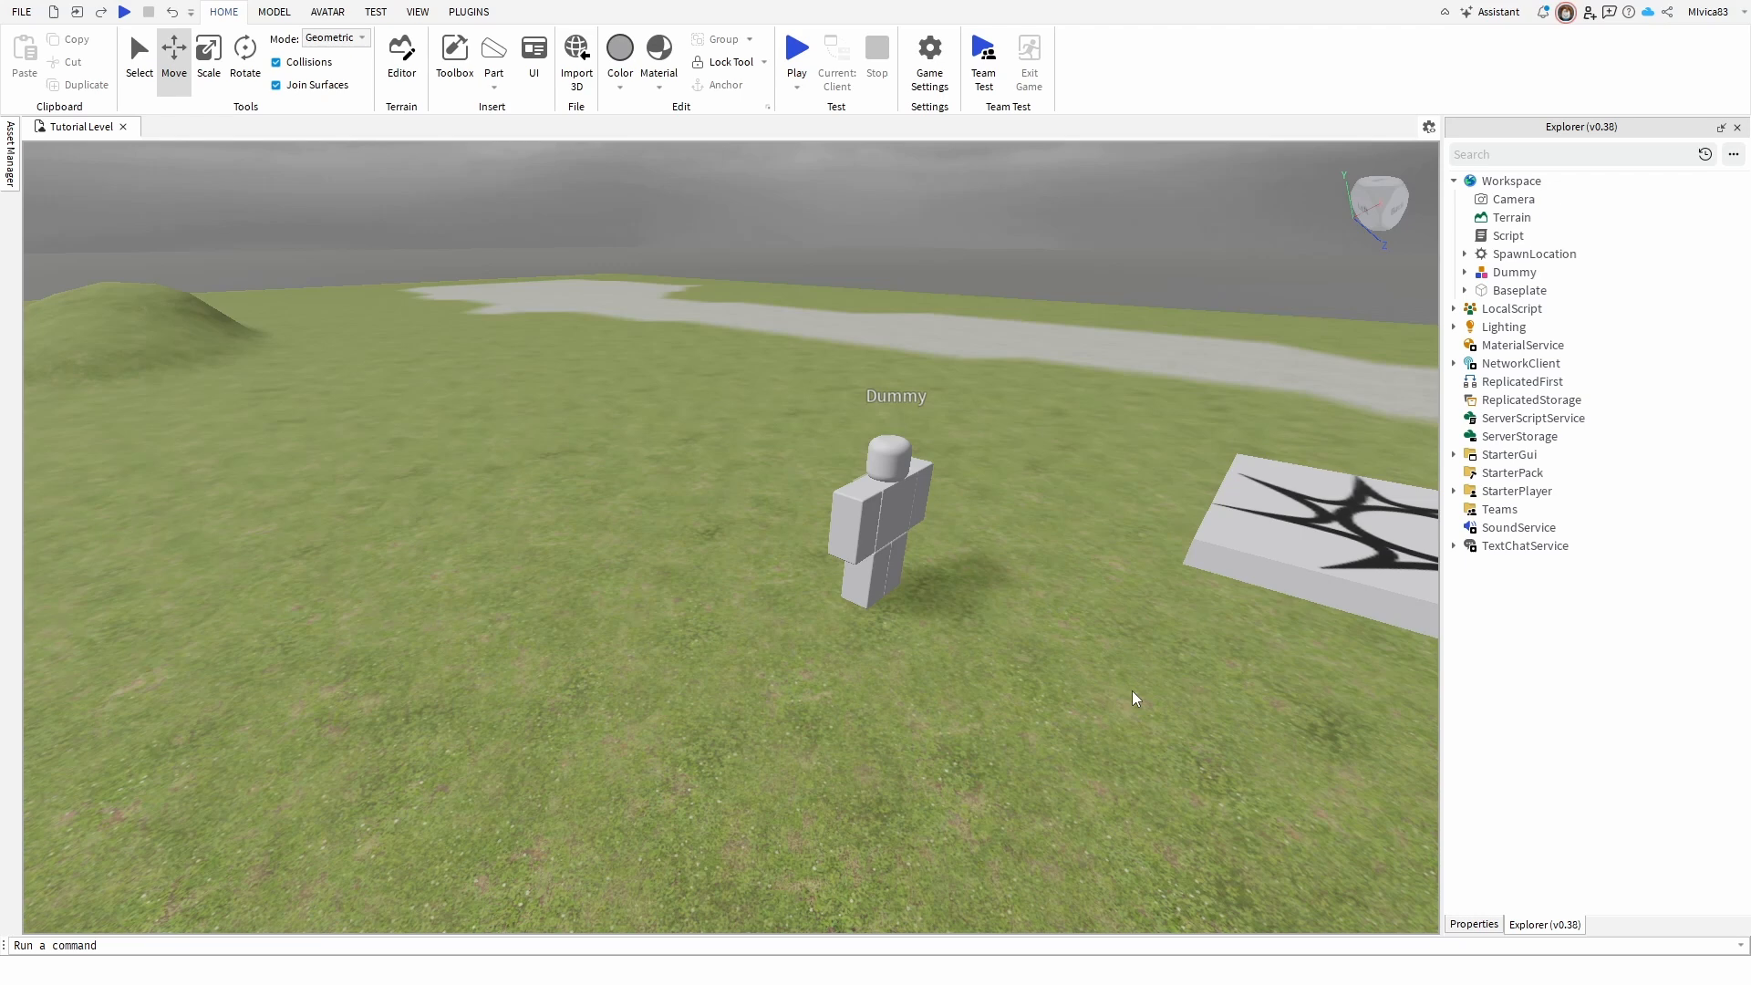
mouse_move(848, 474)
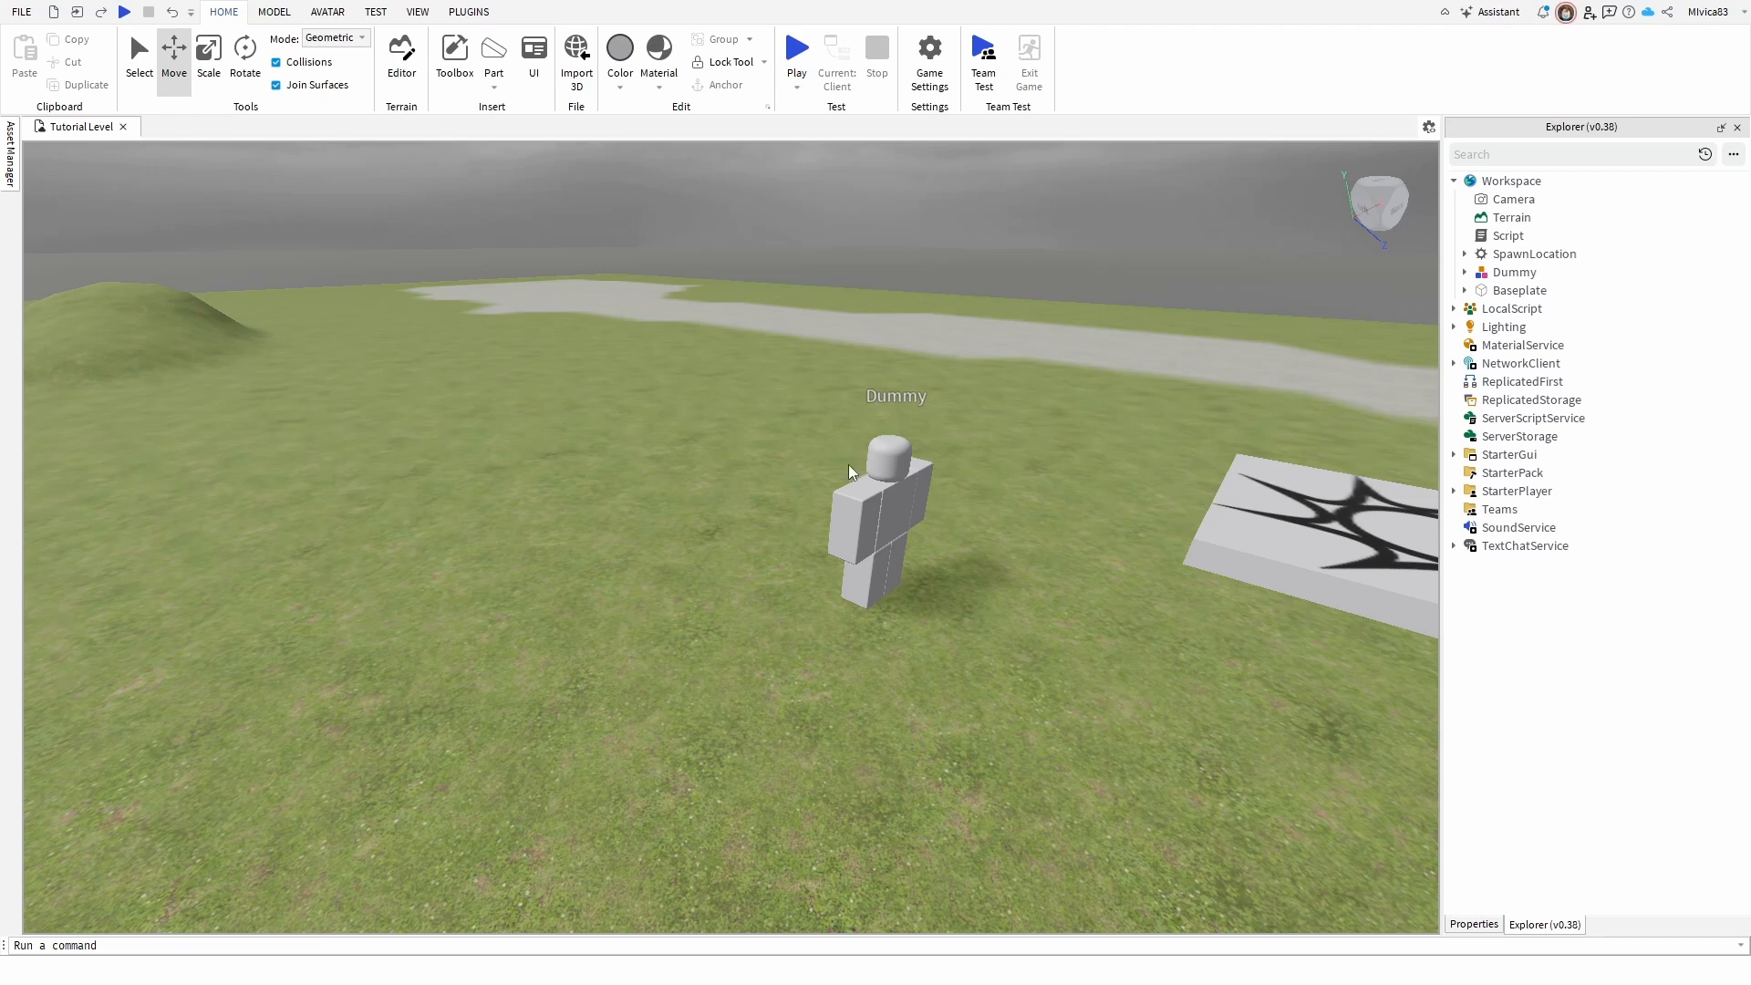
- Select the Dummy model in the Explorer
left_click(881, 502)
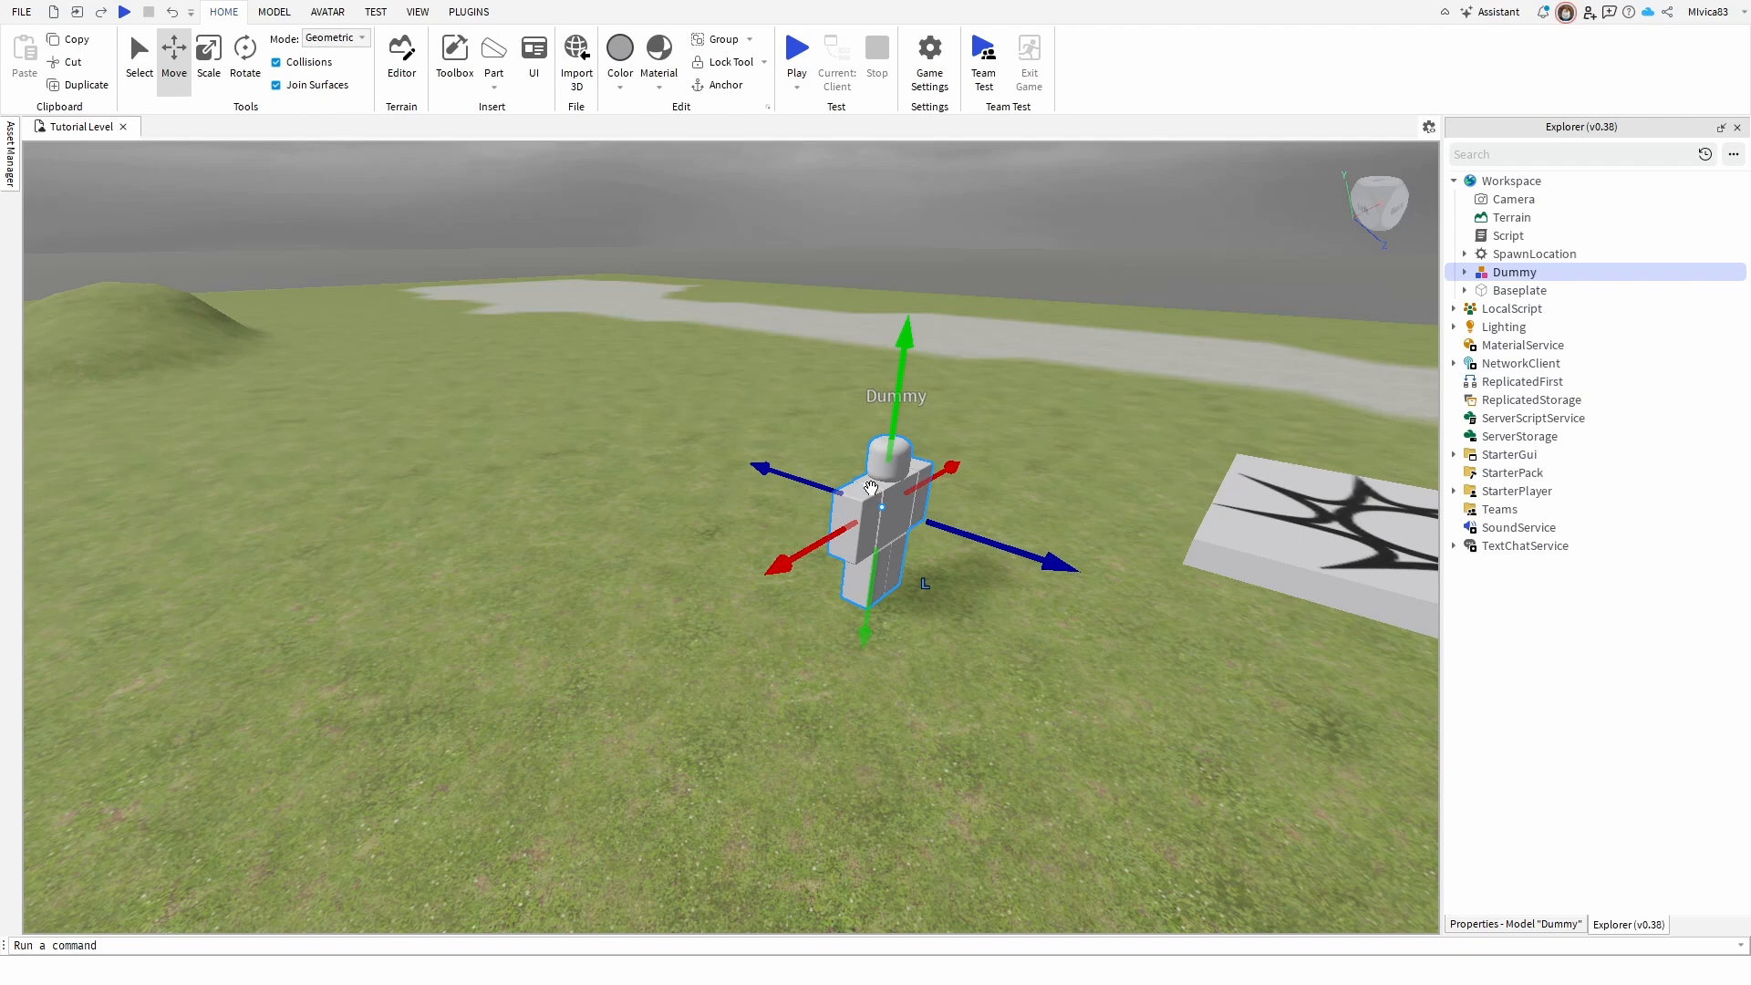
mouse_move(1592, 289)
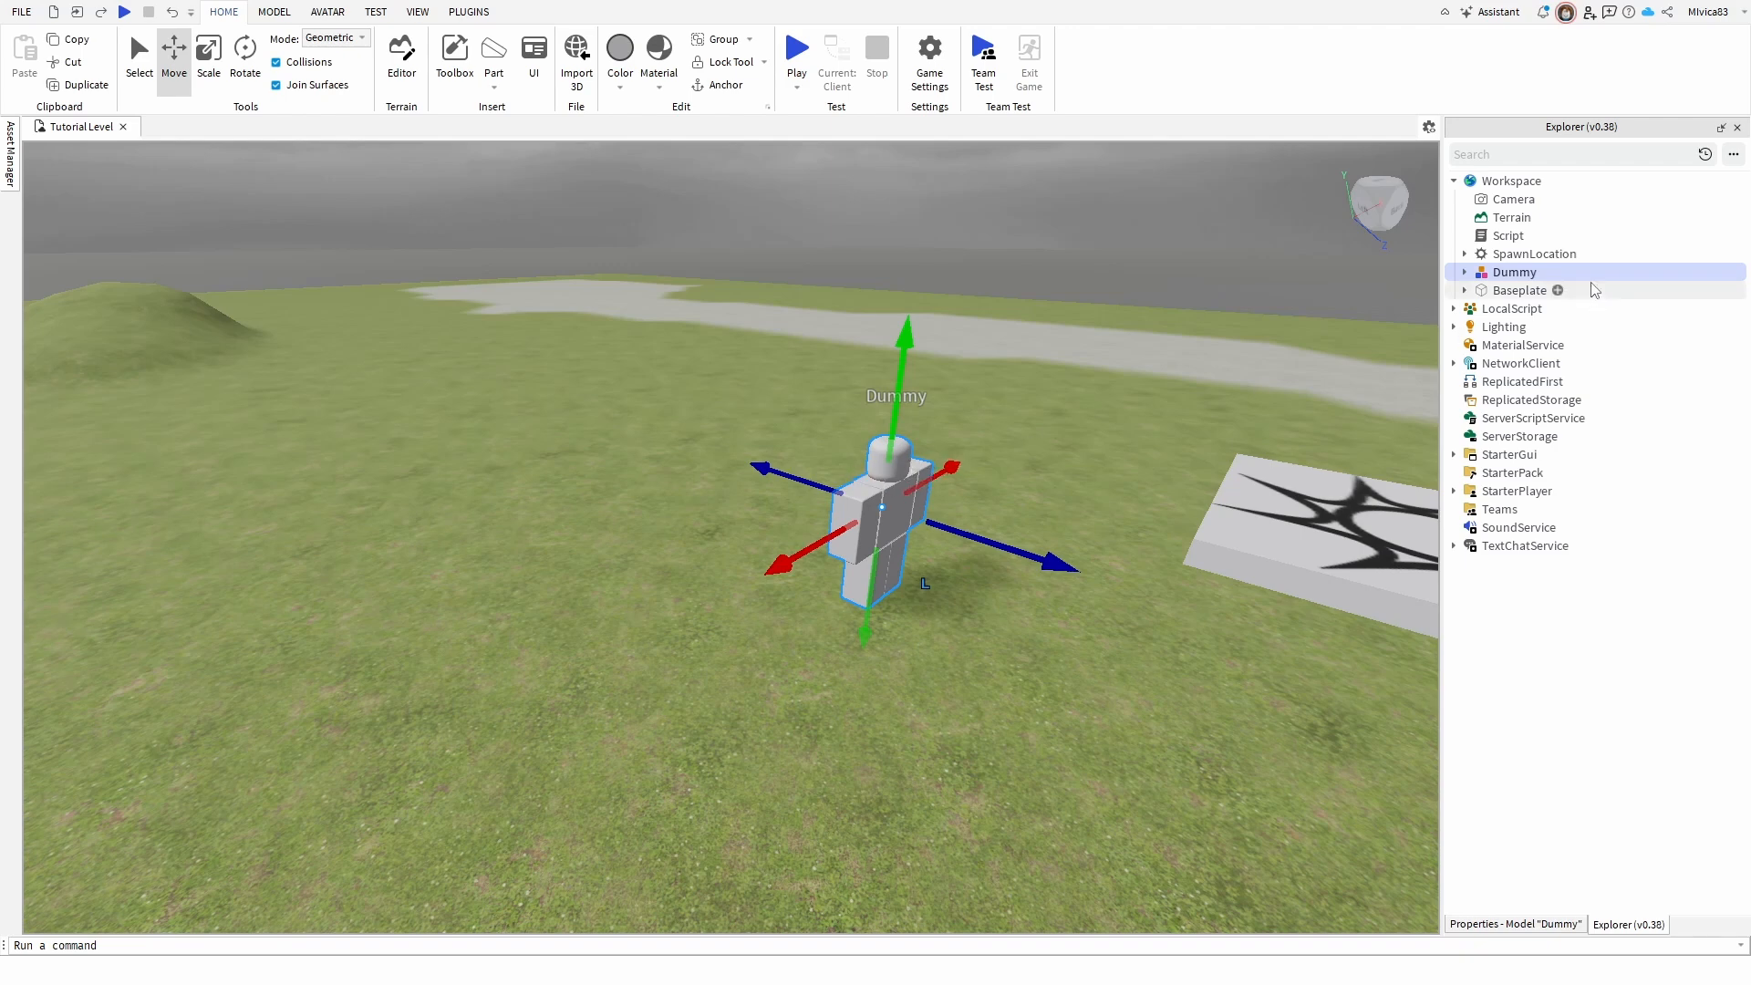
mouse_move(1058, 438)
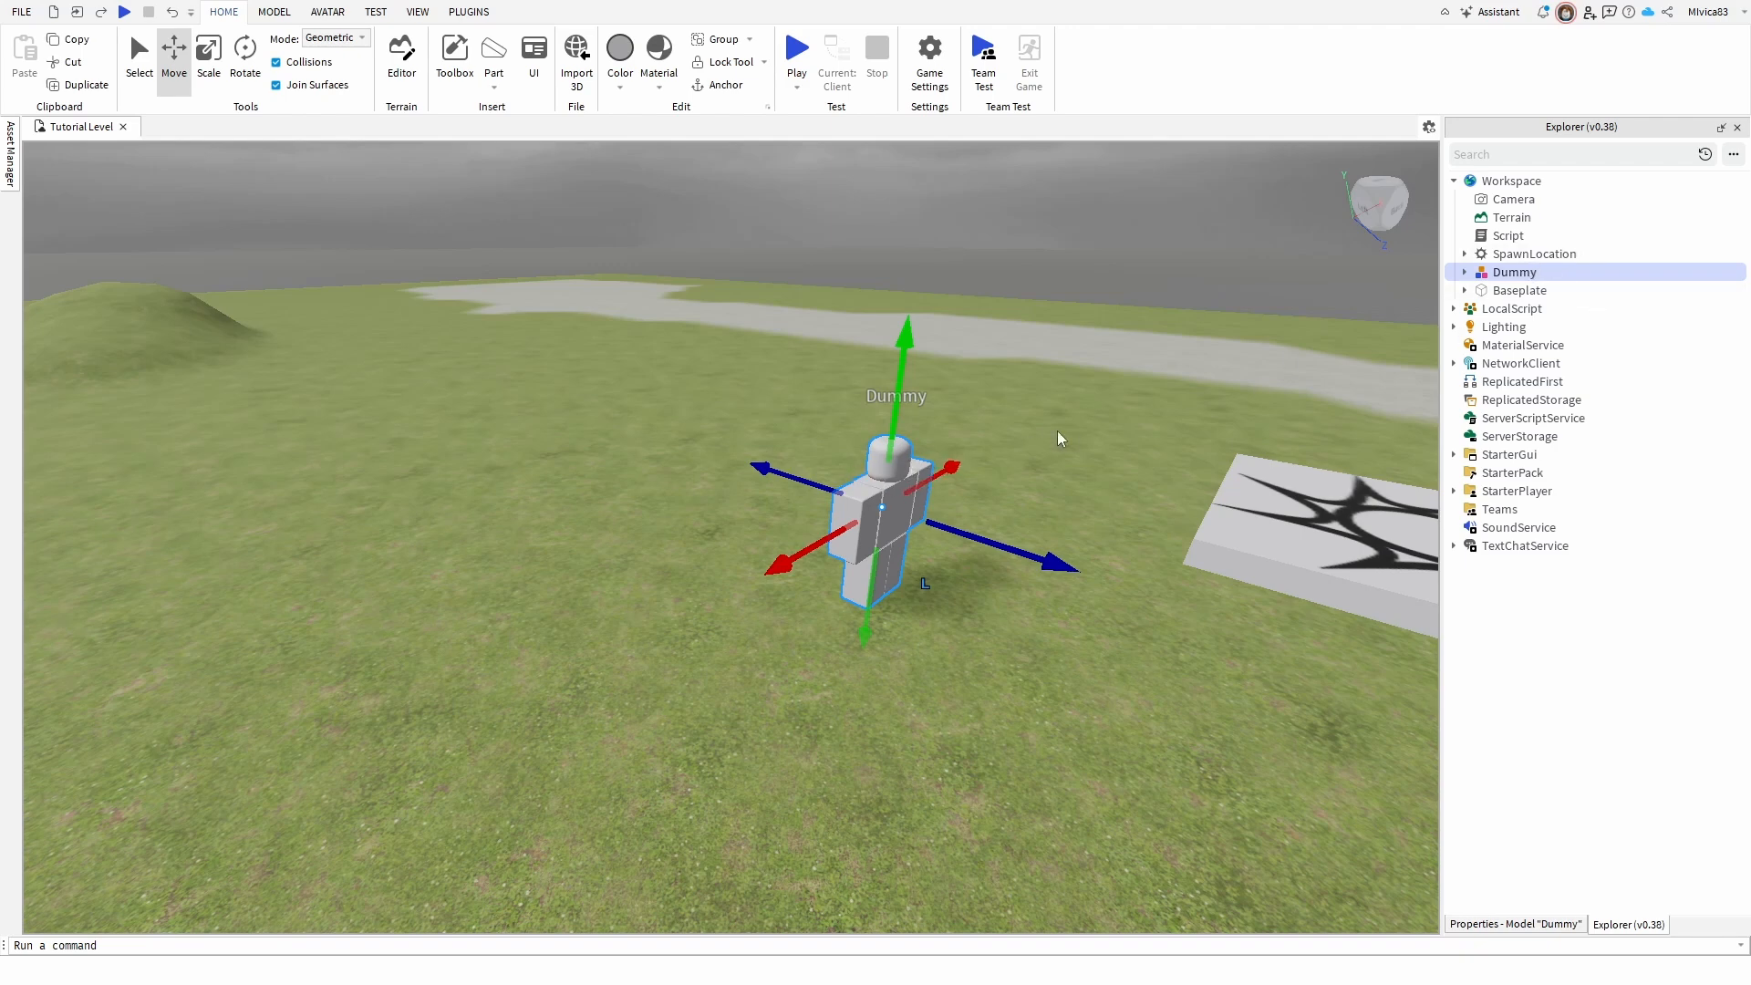
mouse_move(735, 449)
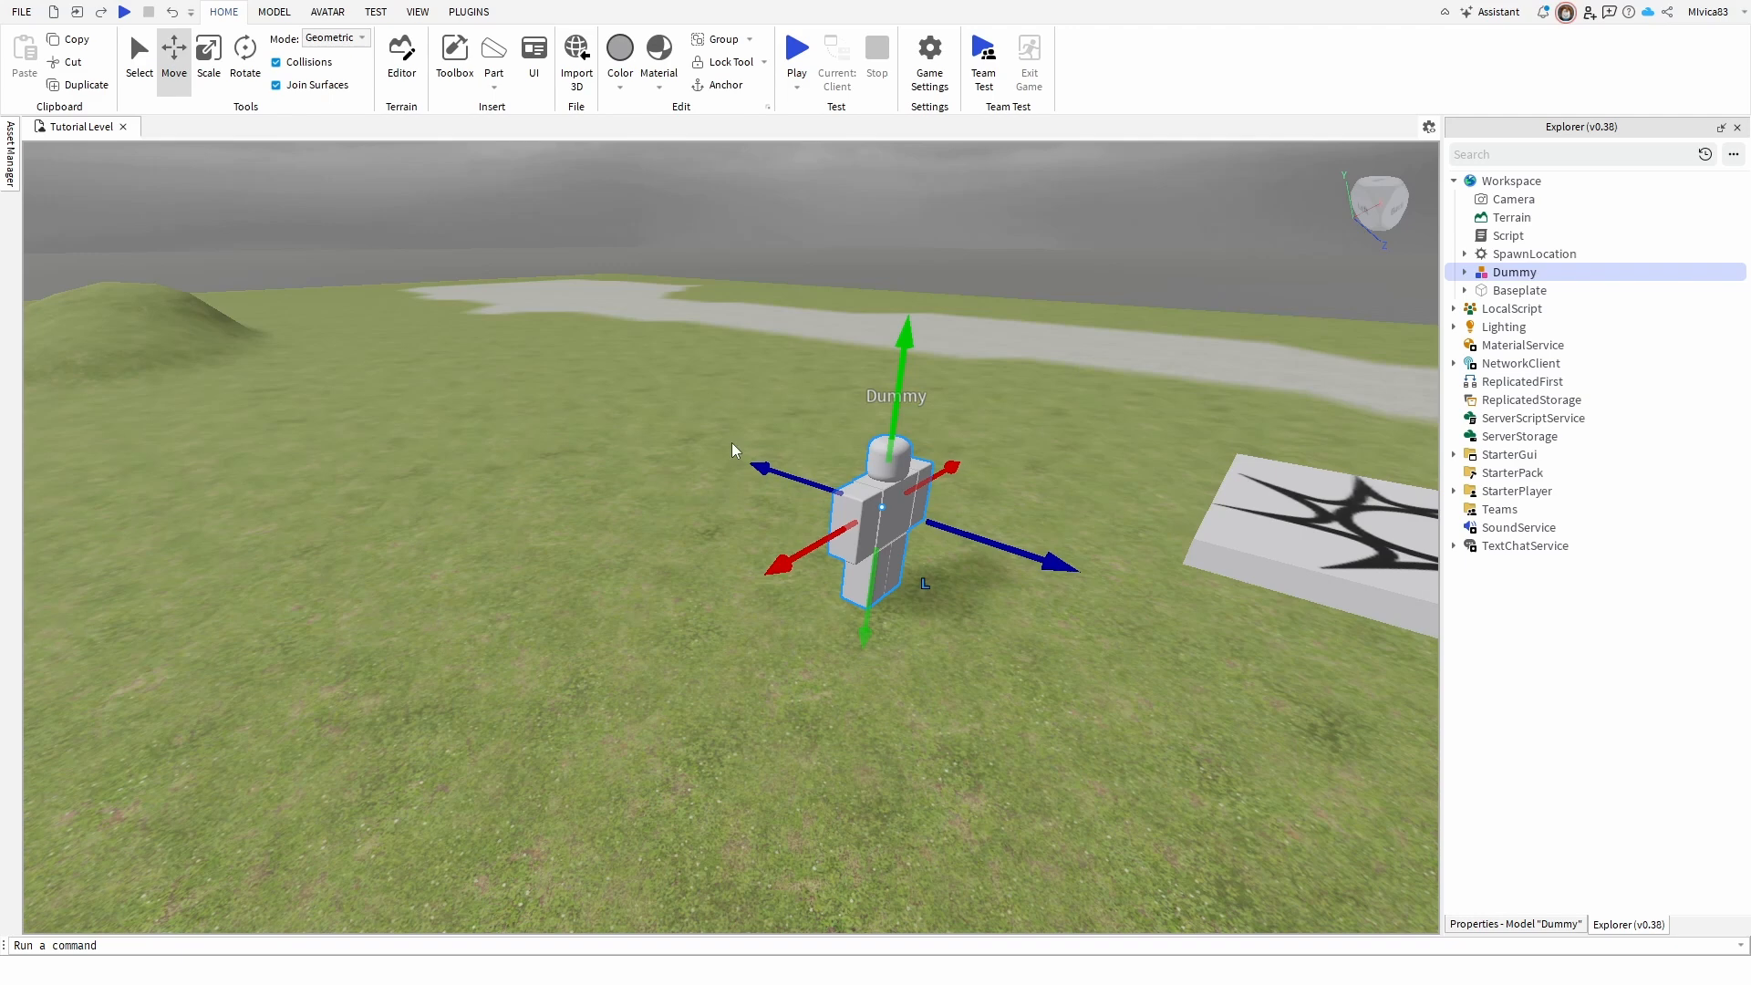
mouse_move(918, 474)
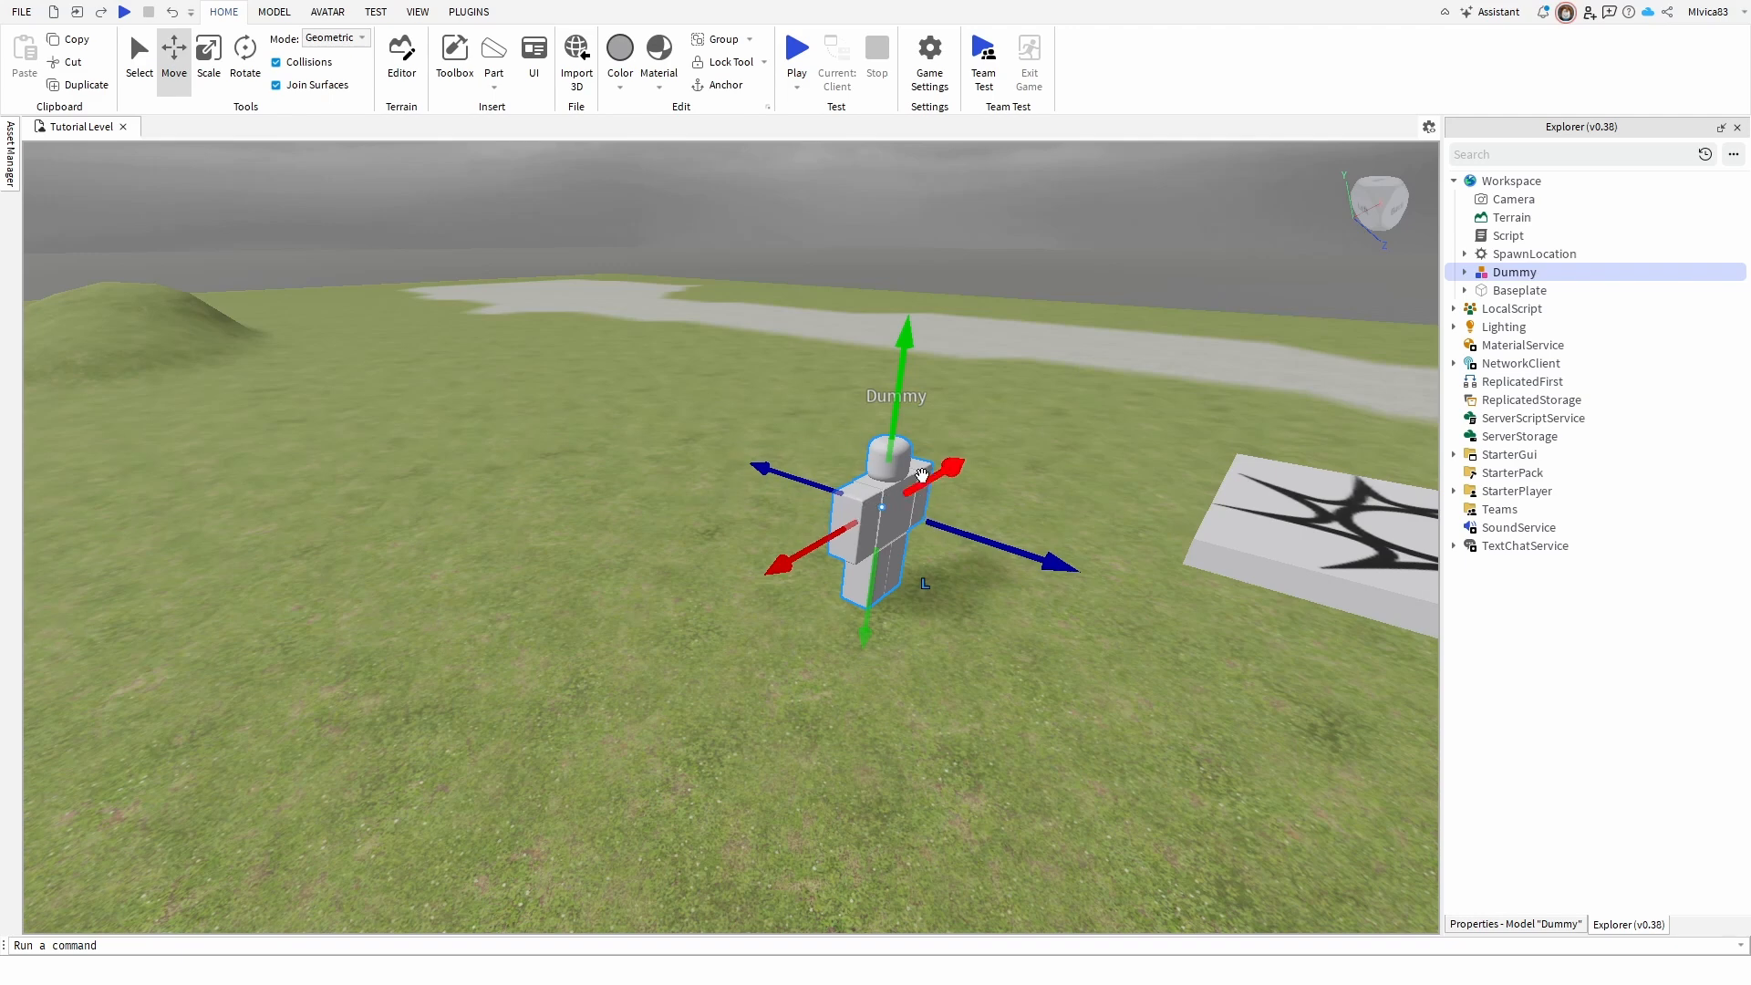
mouse_move(603, 477)
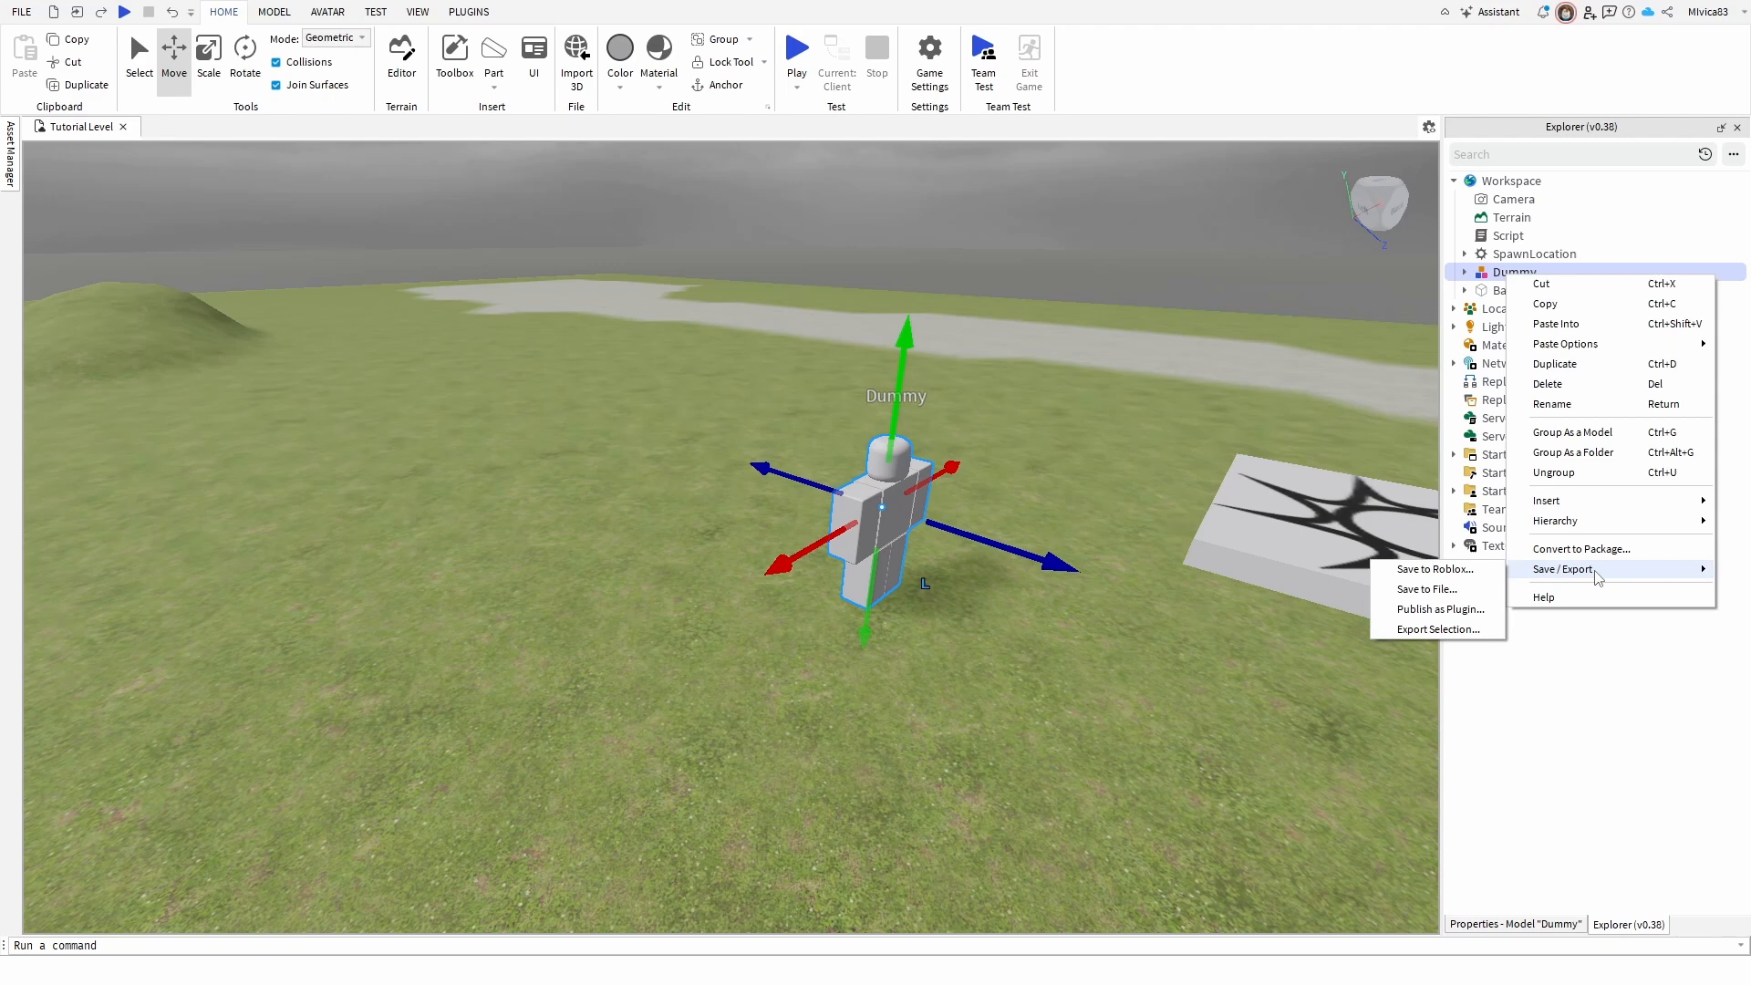
mouse_move(1597, 575)
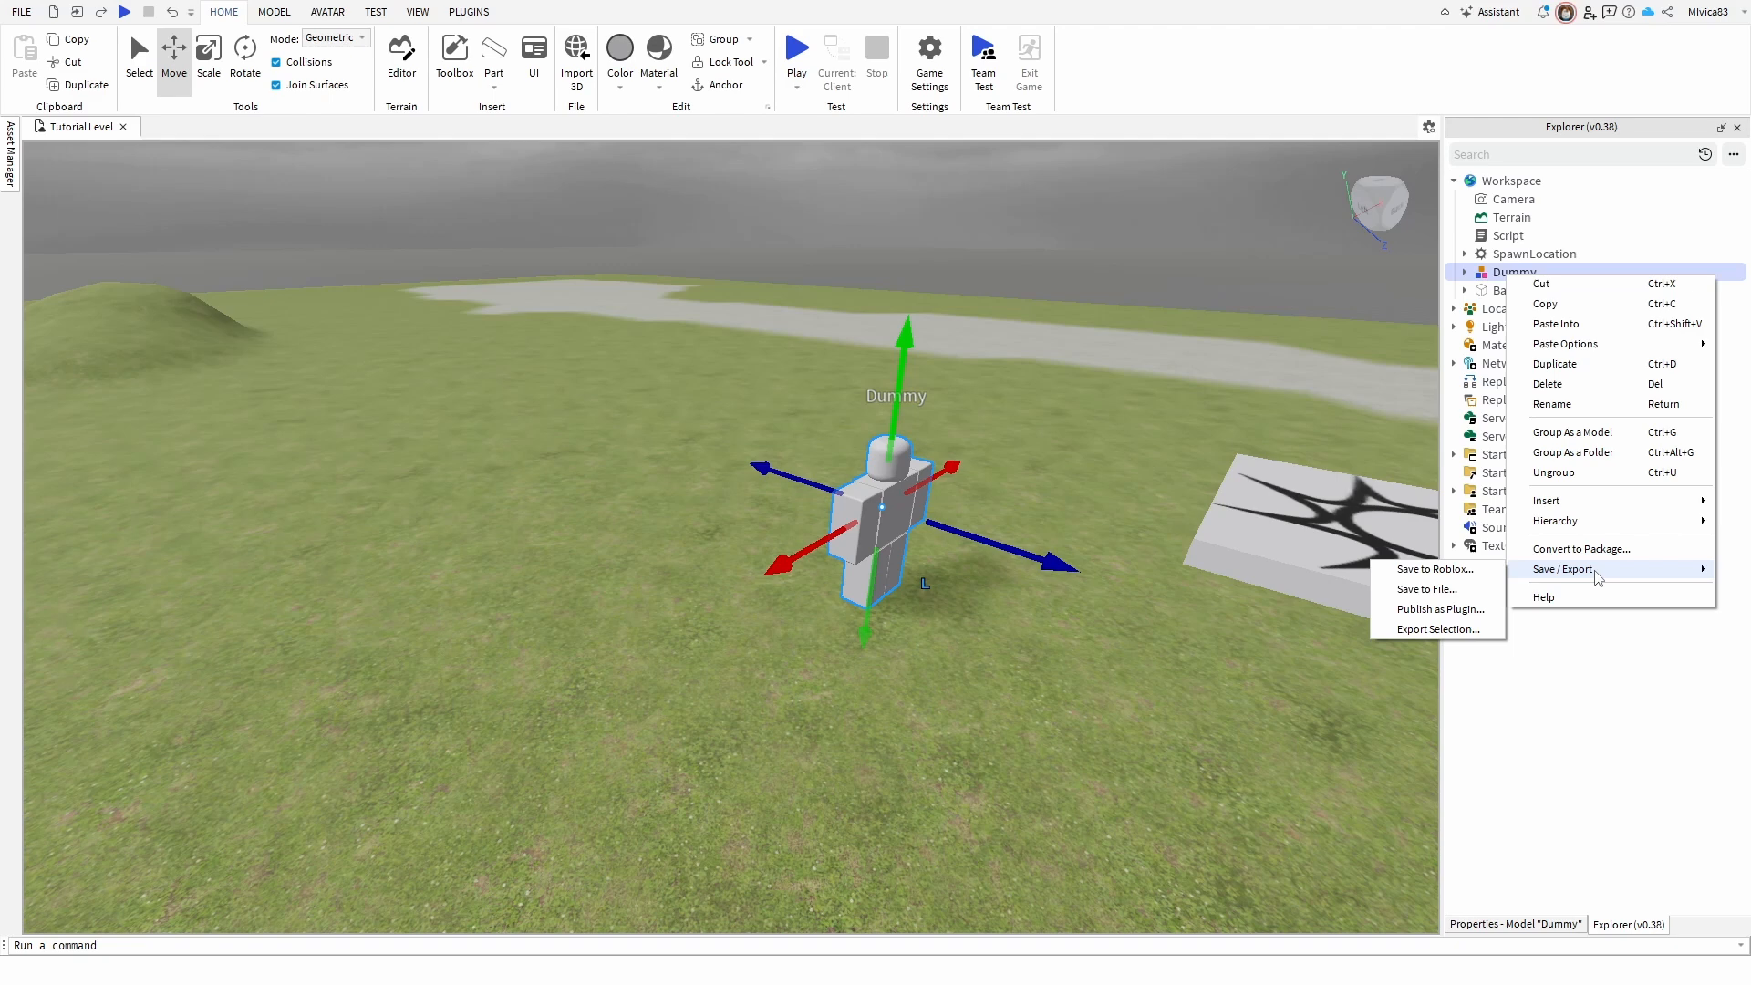
mouse_move(1534, 568)
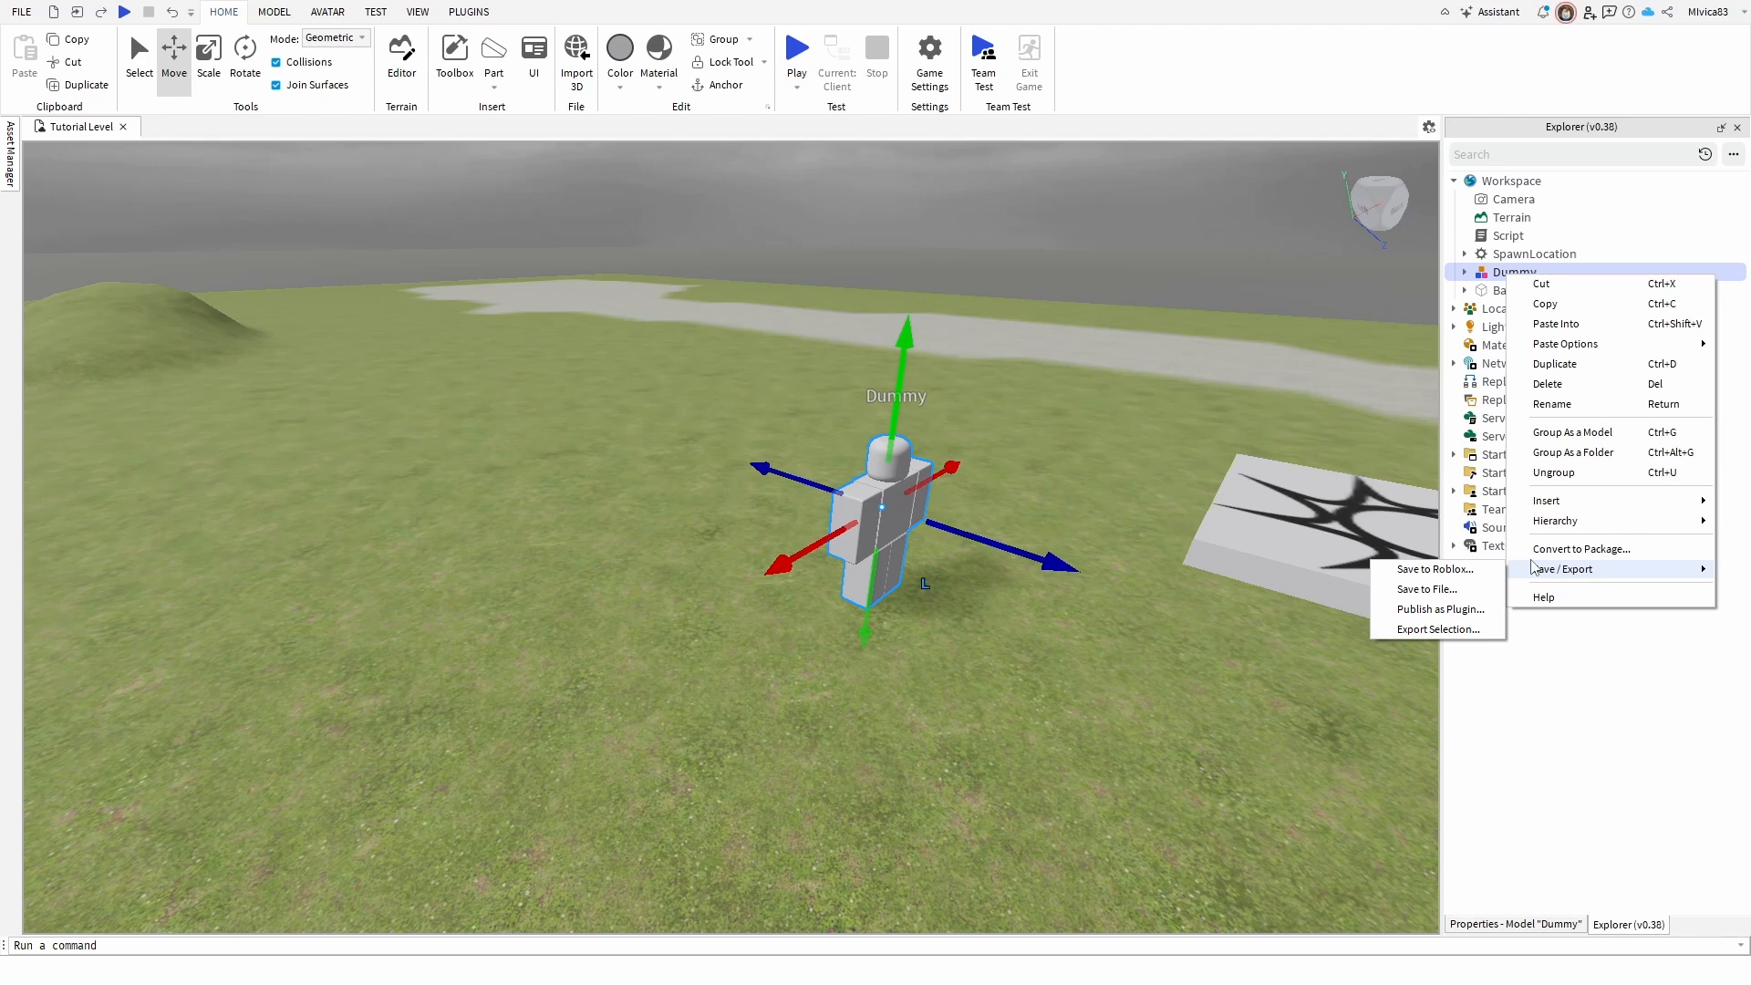
mouse_move(1438, 628)
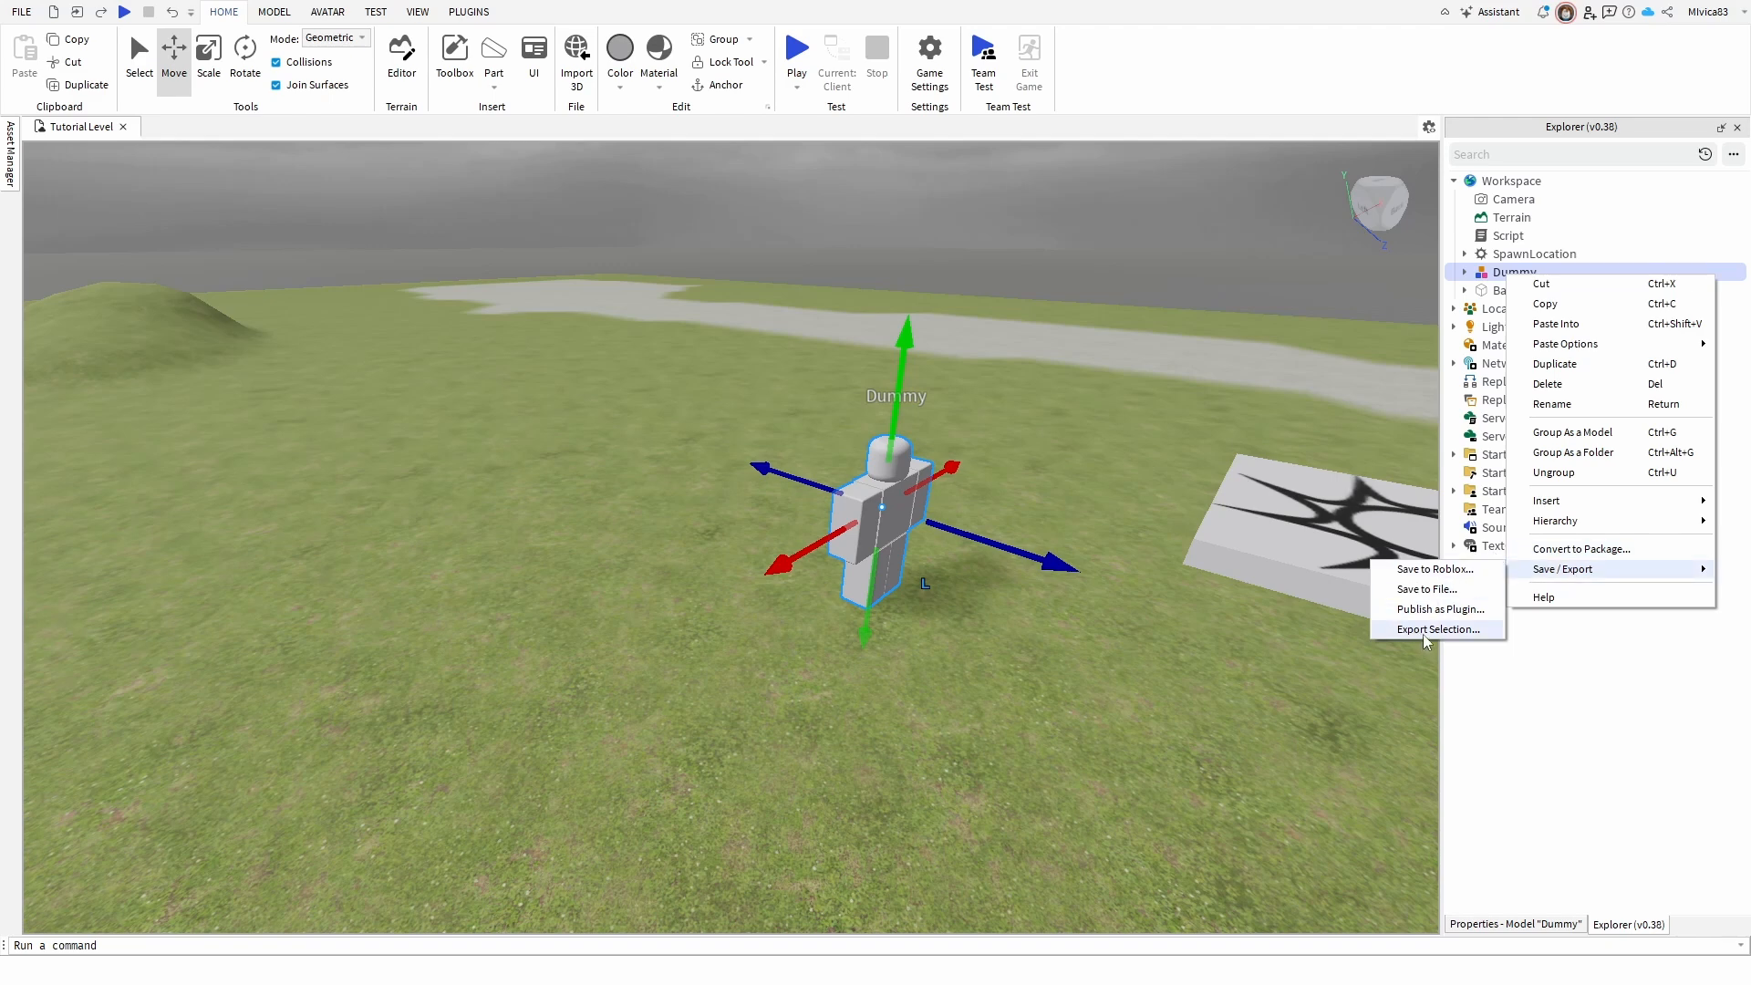
- Export the selected Dummy as an OBJ file named 'dummy' on the Desktop
left_click(1441, 628)
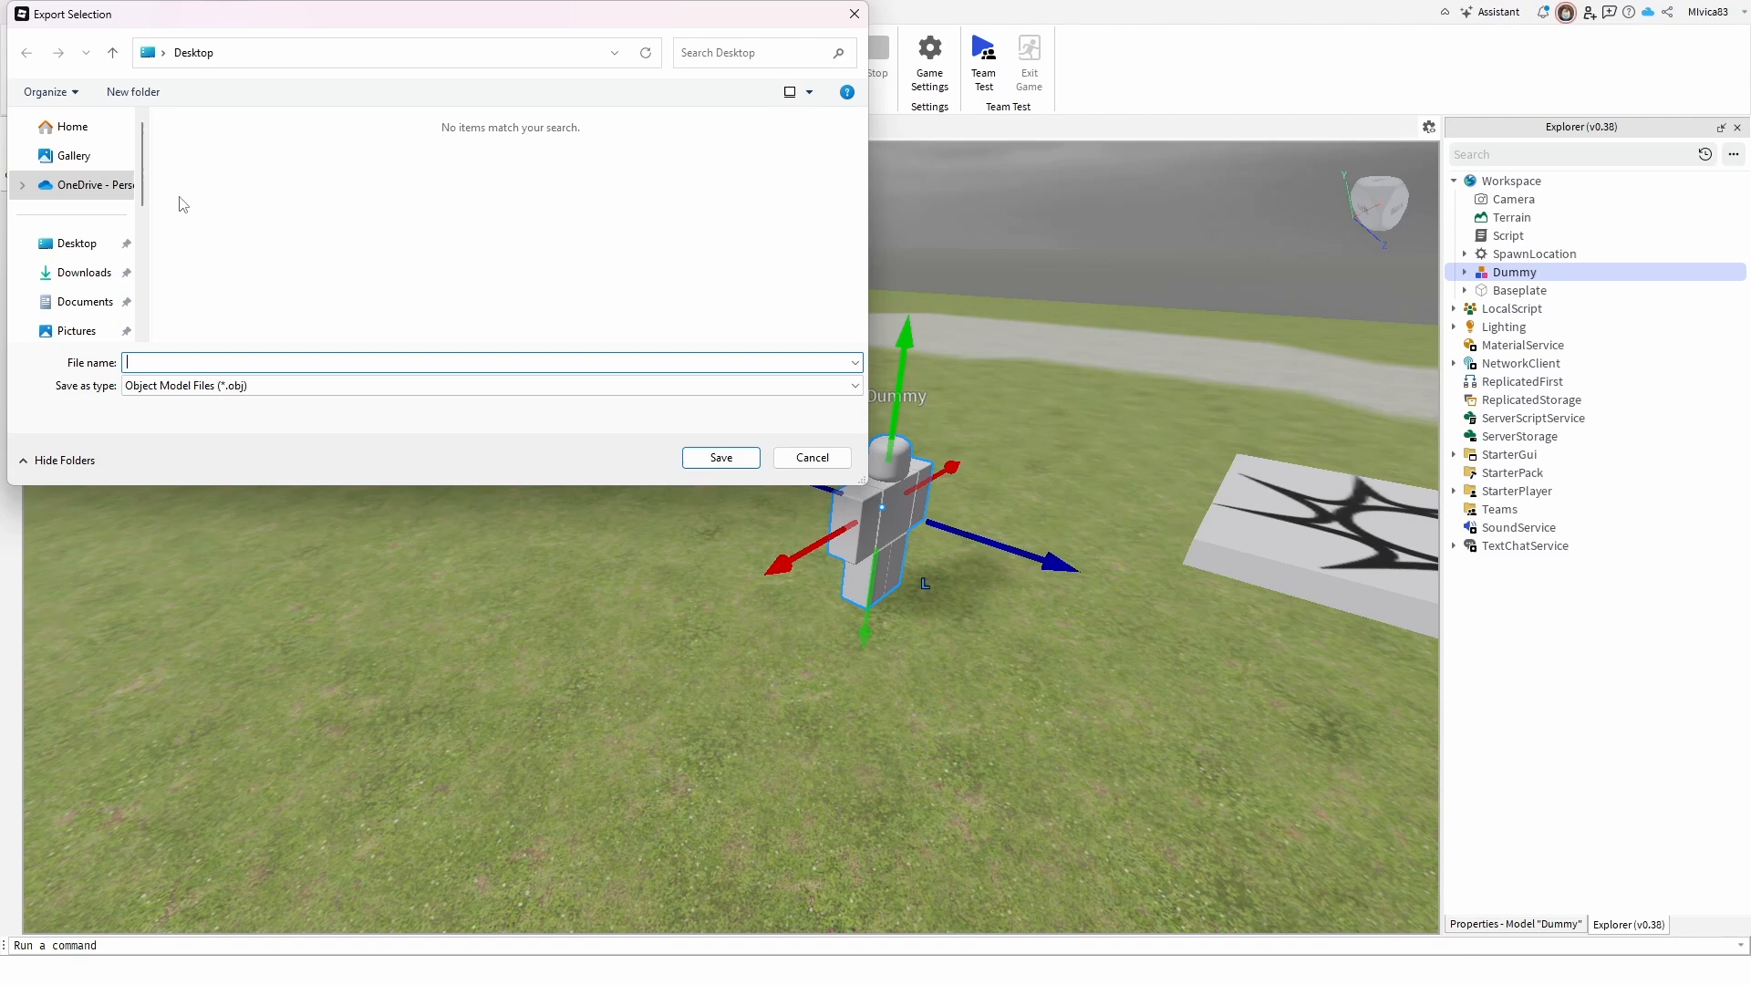
mouse_move(227, 359)
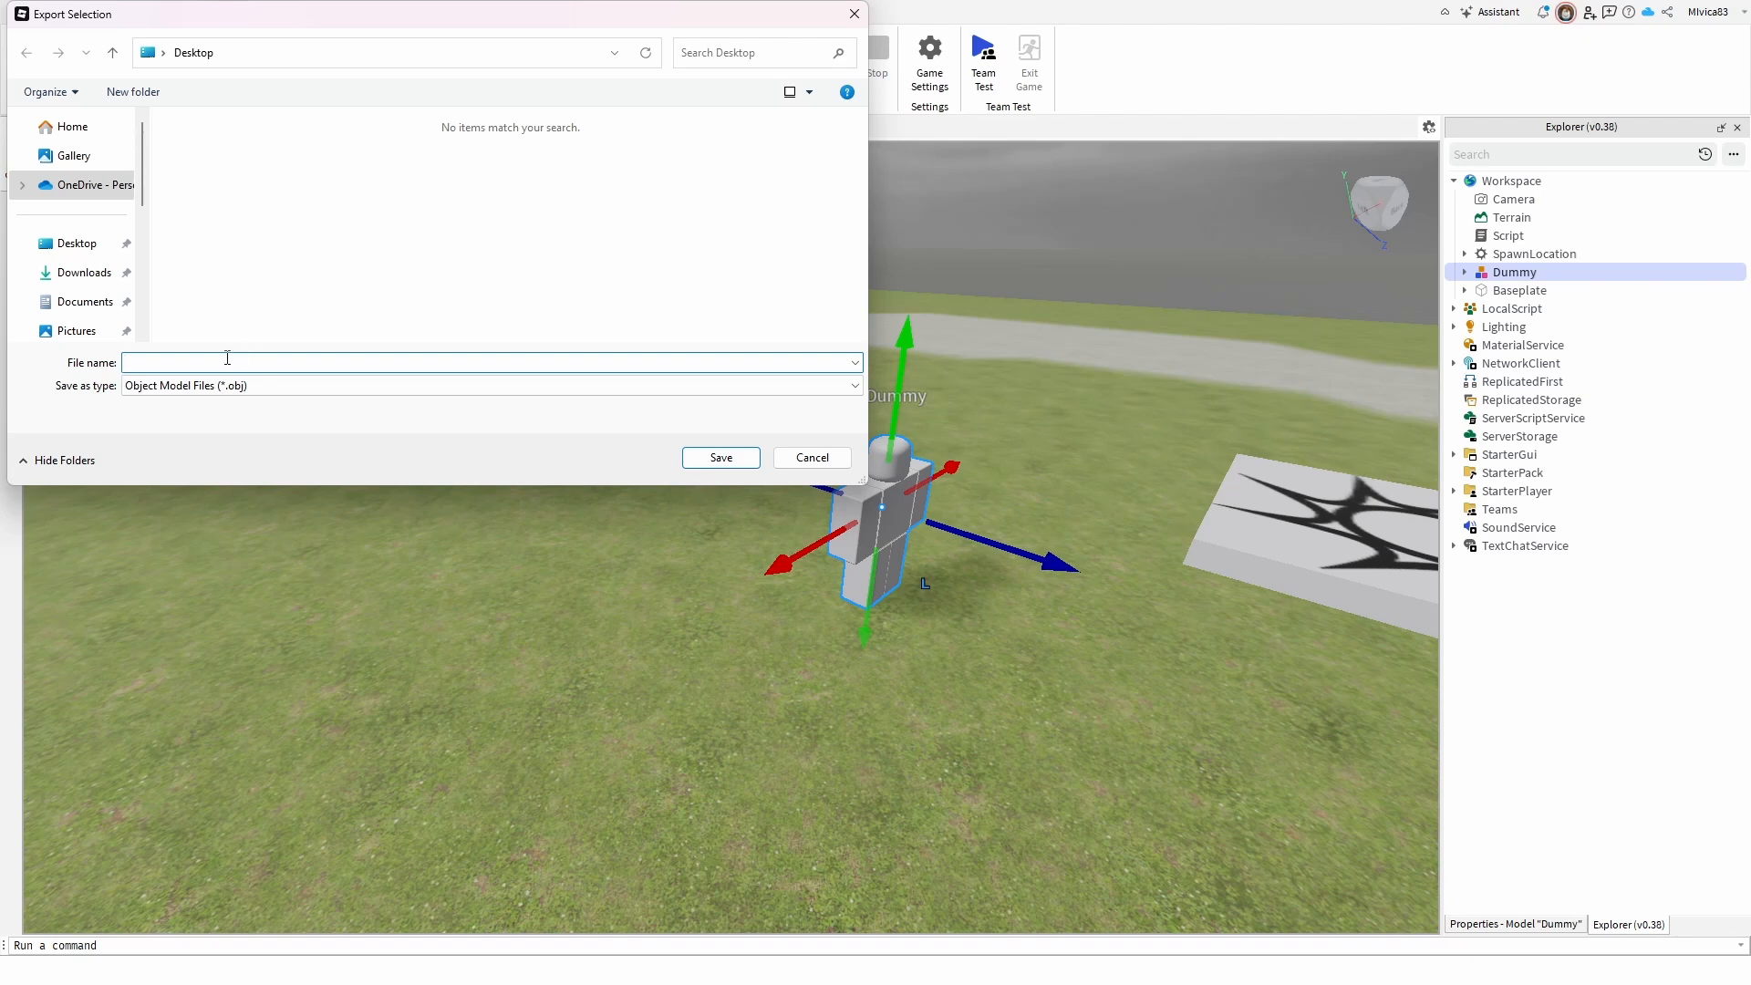
type("dummy")
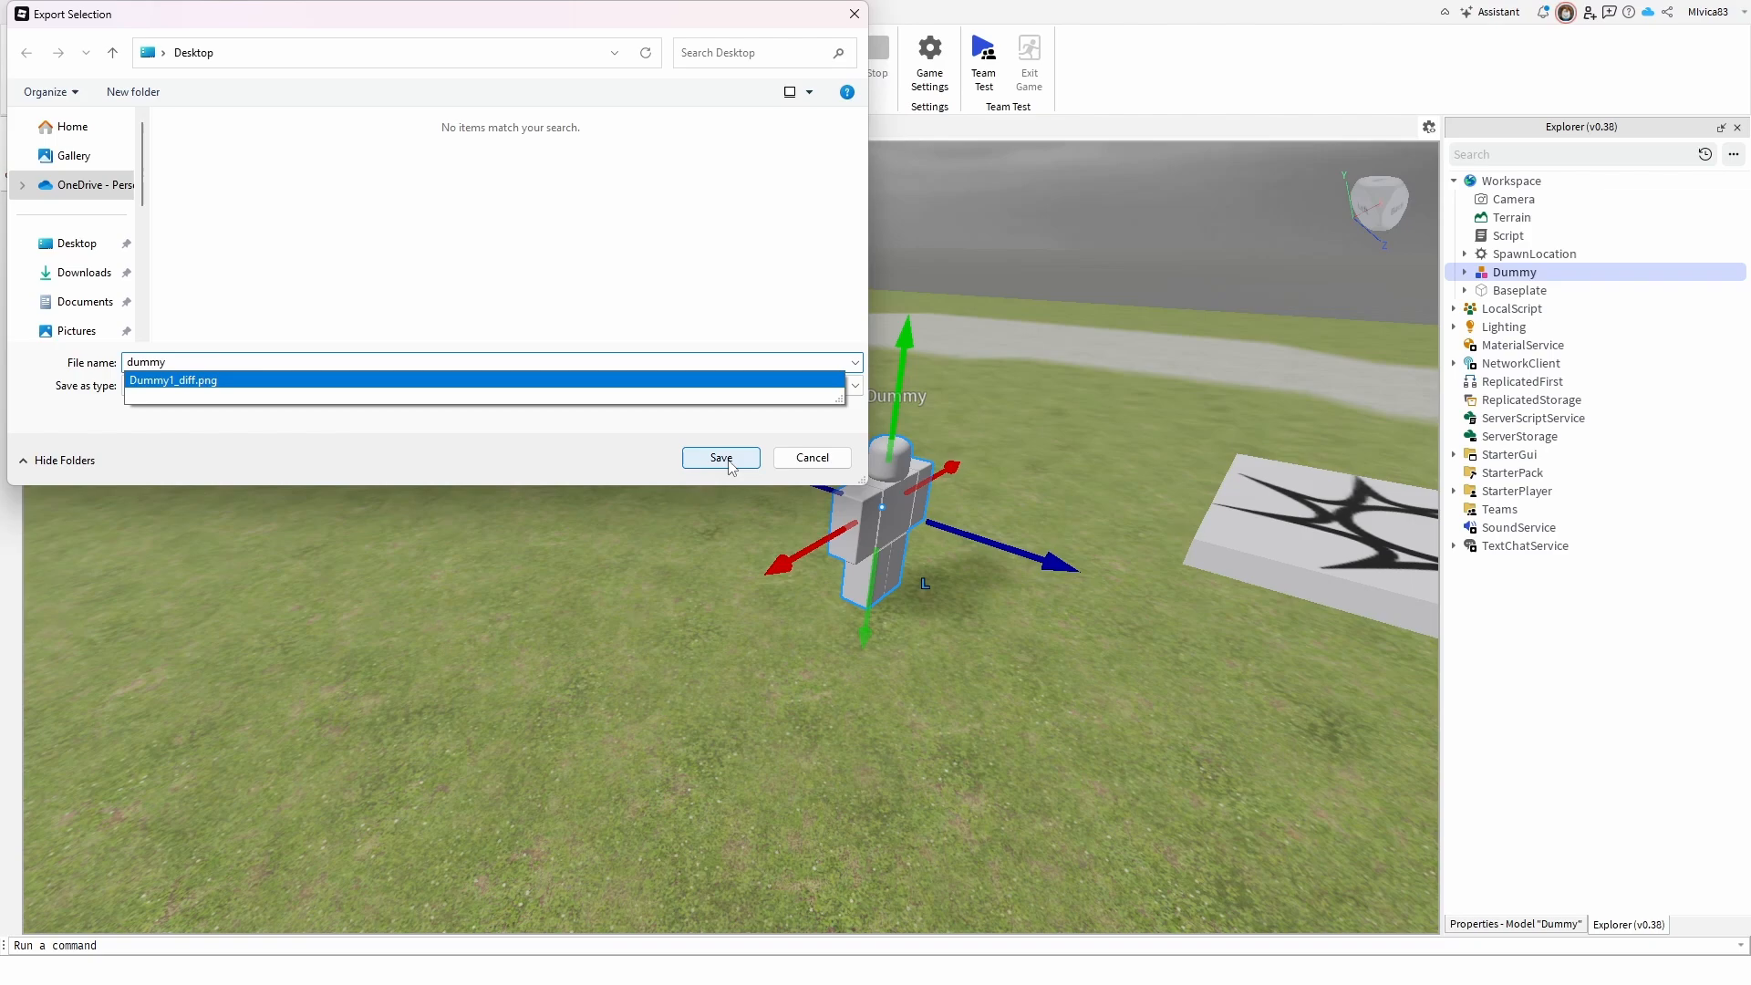
left_click(720, 458)
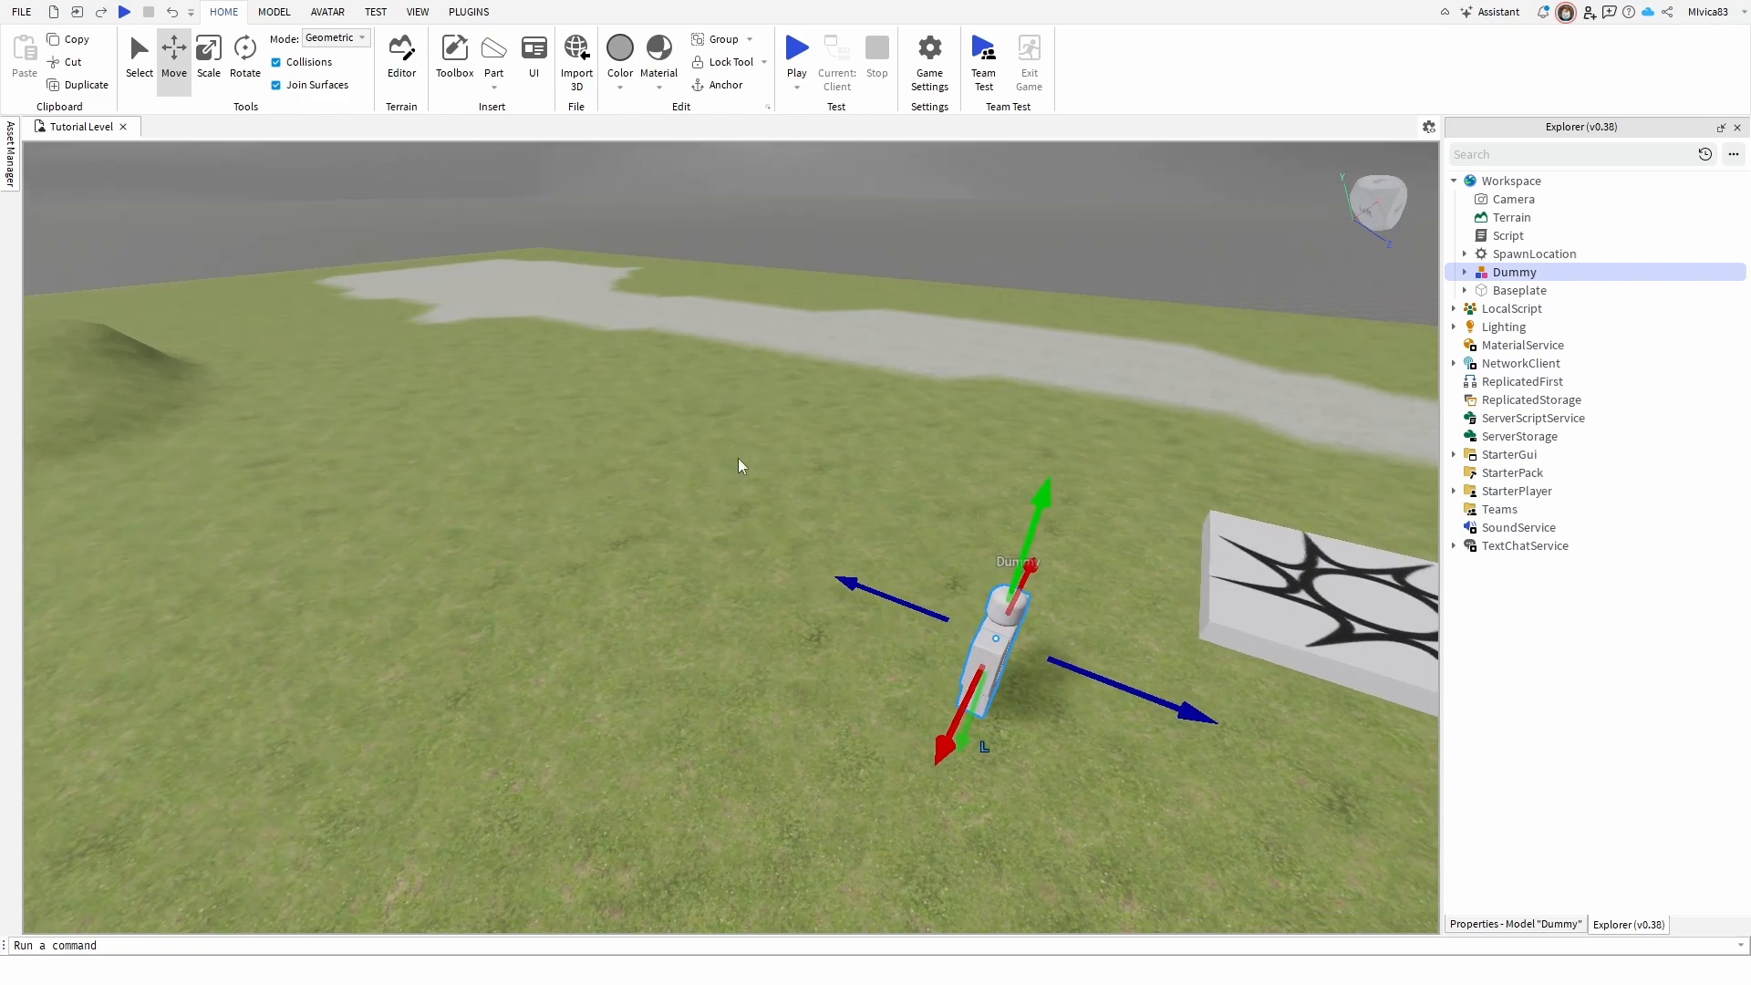
mouse_move(656, 400)
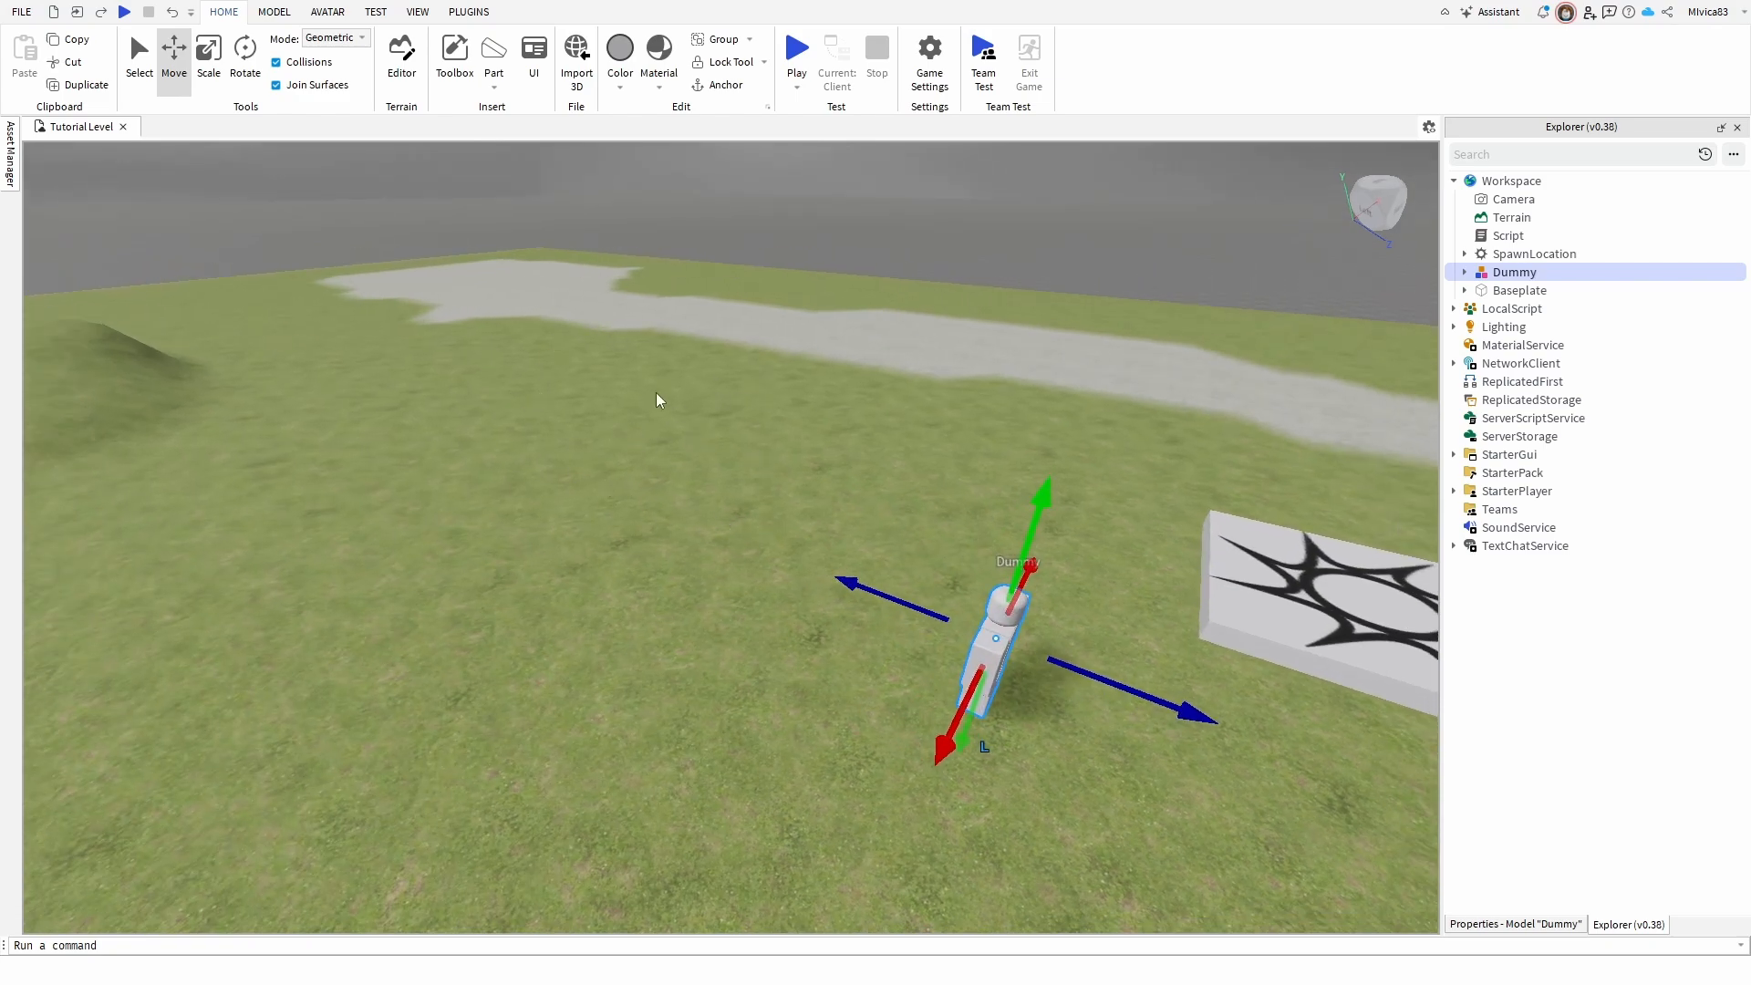
- Insert a MeshPart into the Workspace via the 'mesh' object search
left_click(1512, 179)
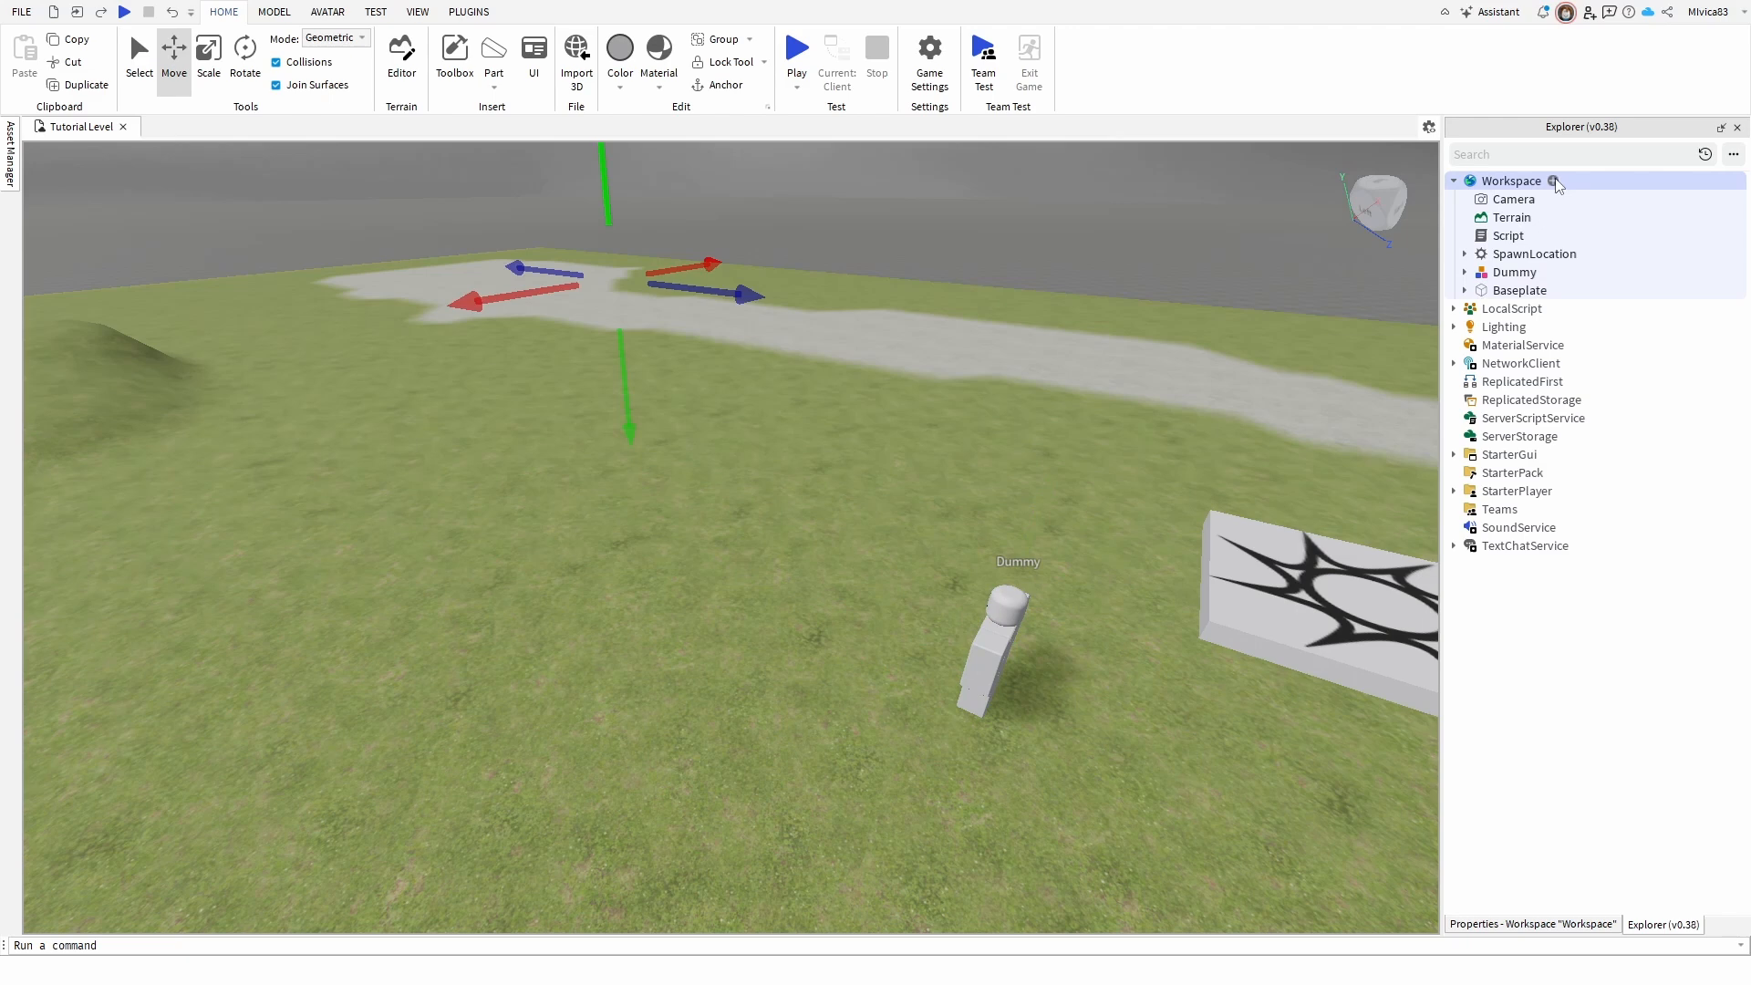
left_click(1551, 180)
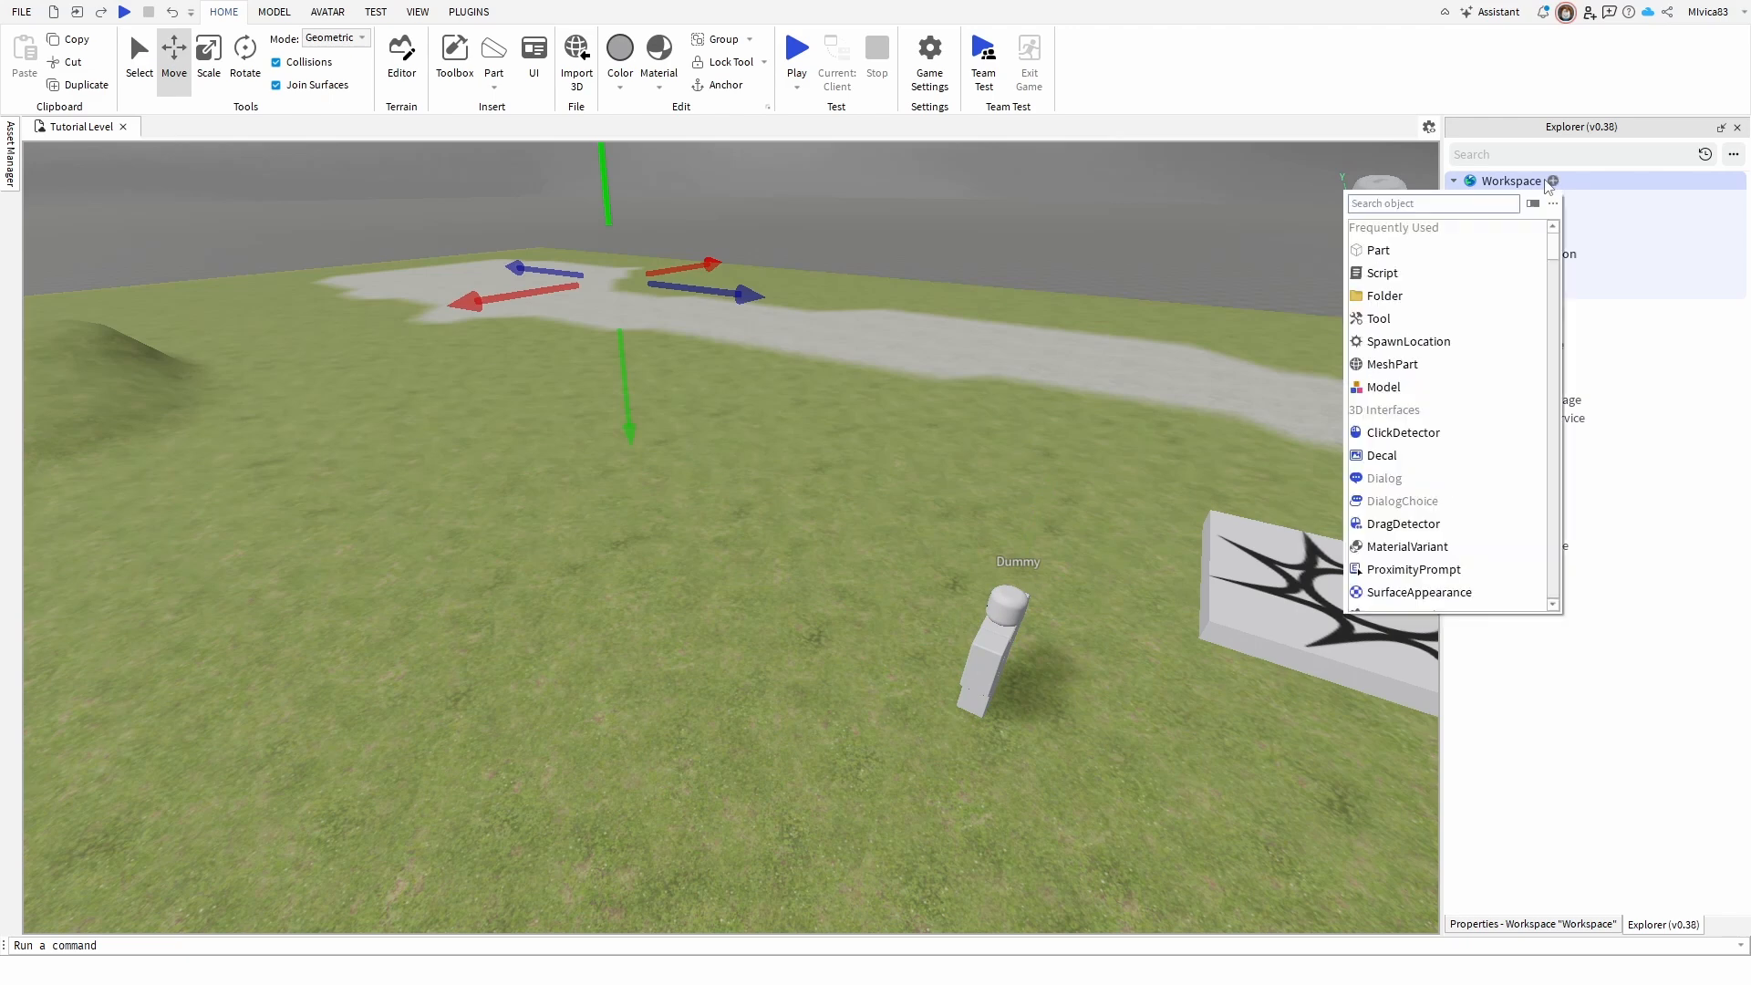
type("mesh")
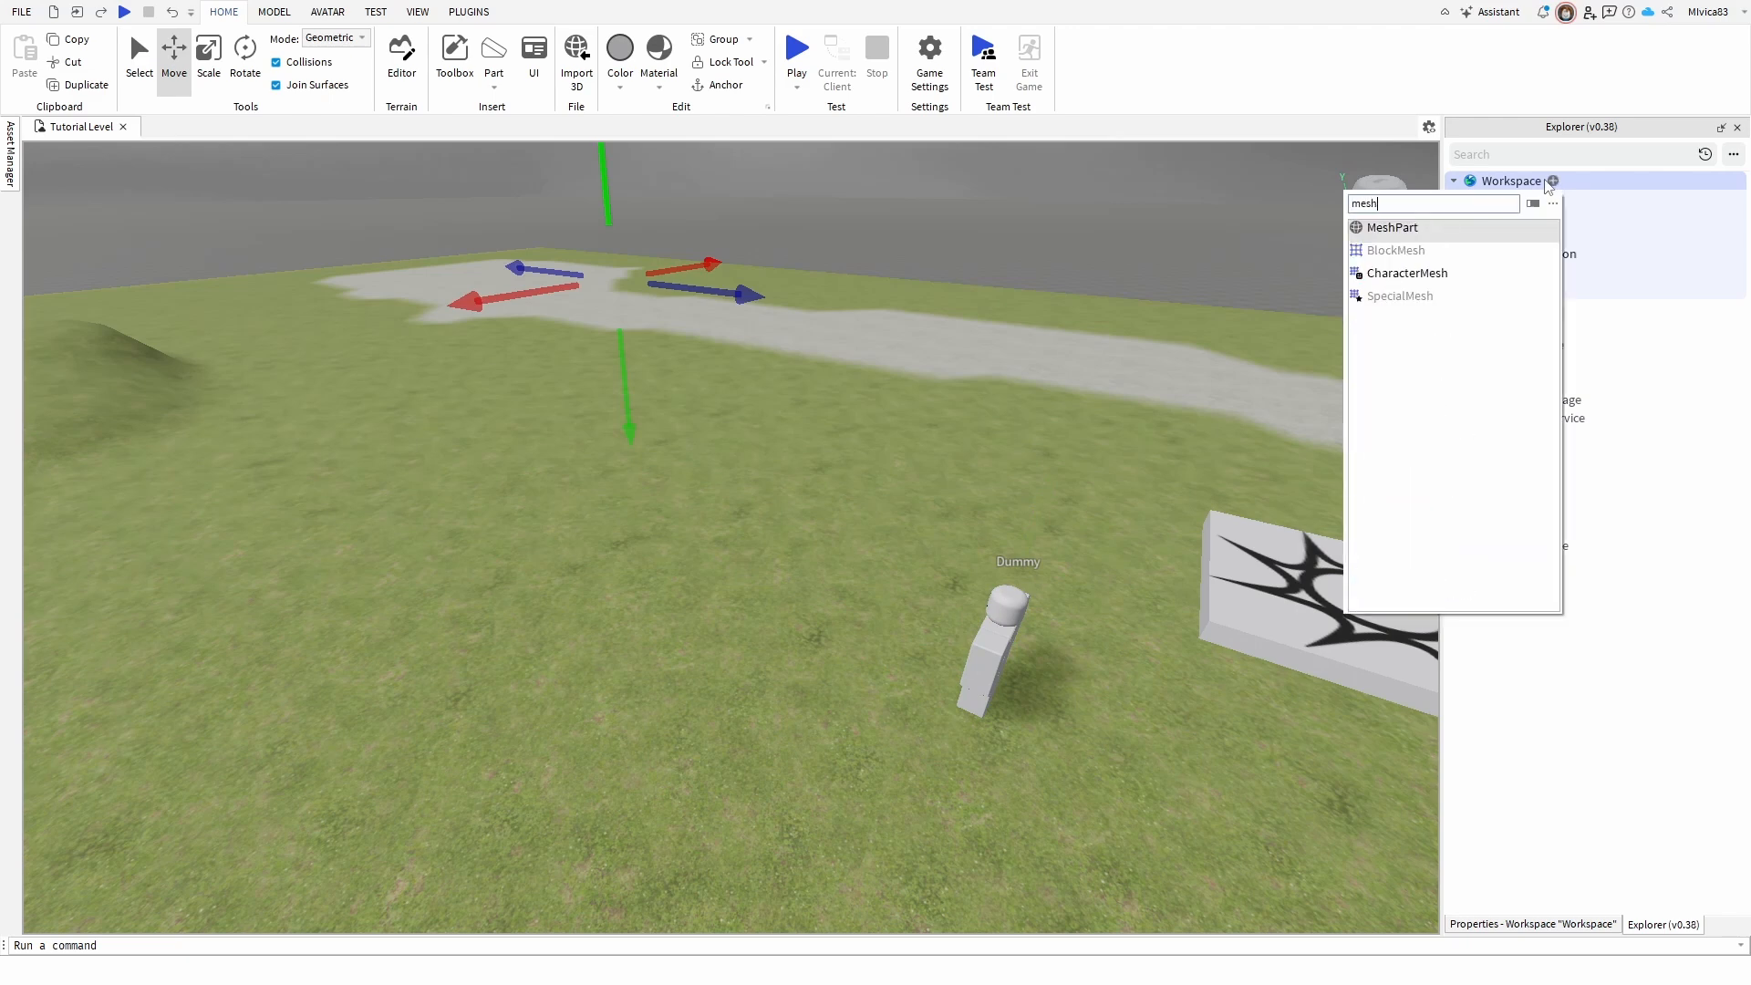
left_click(1392, 227)
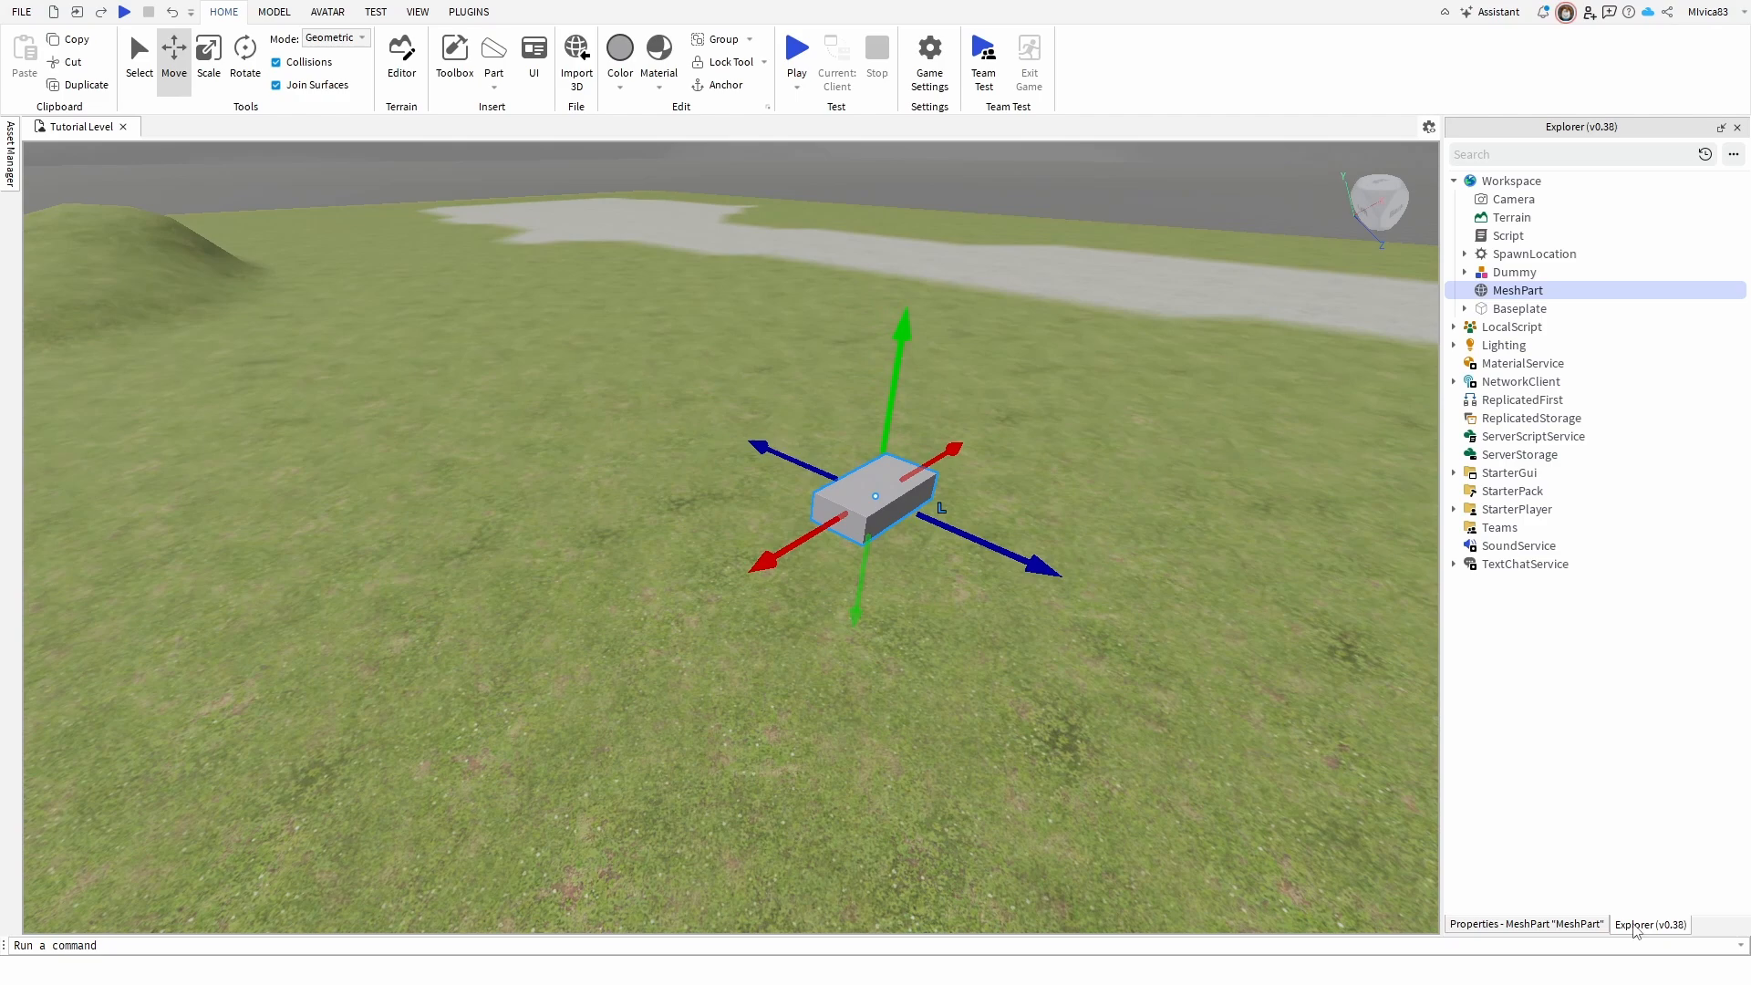
- Switch to the Properties panel to view the new MeshPart's settings
left_click(1526, 923)
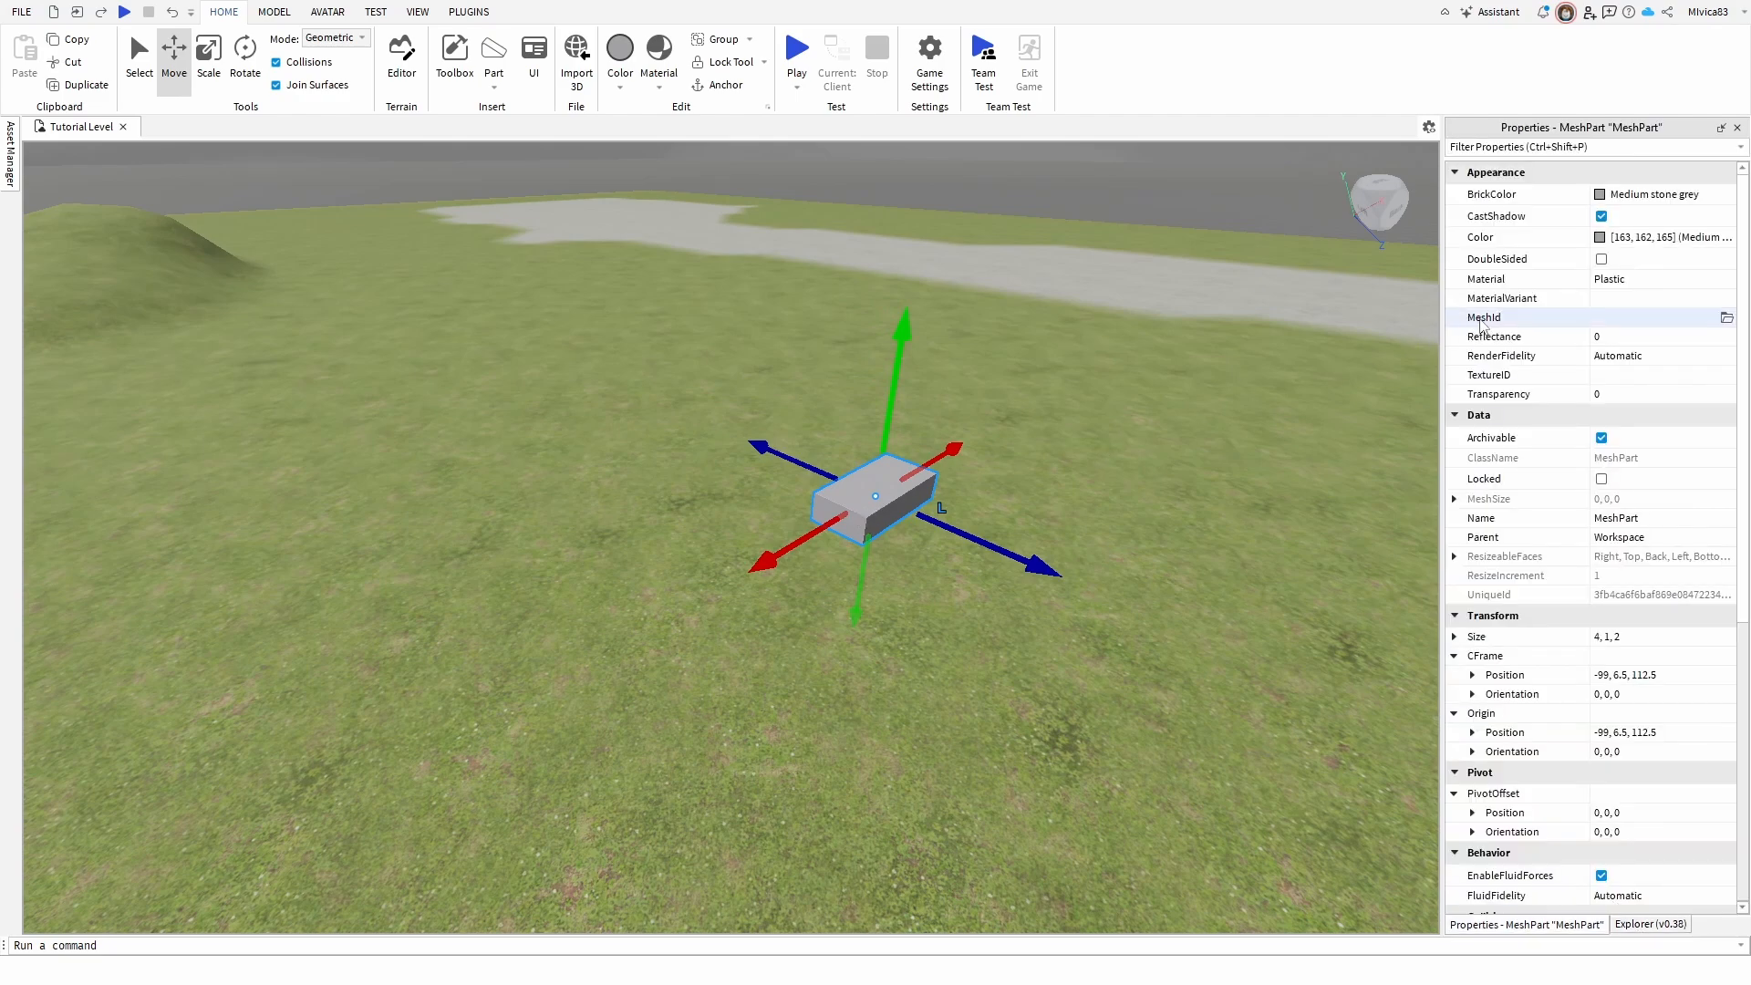
mouse_move(1483, 318)
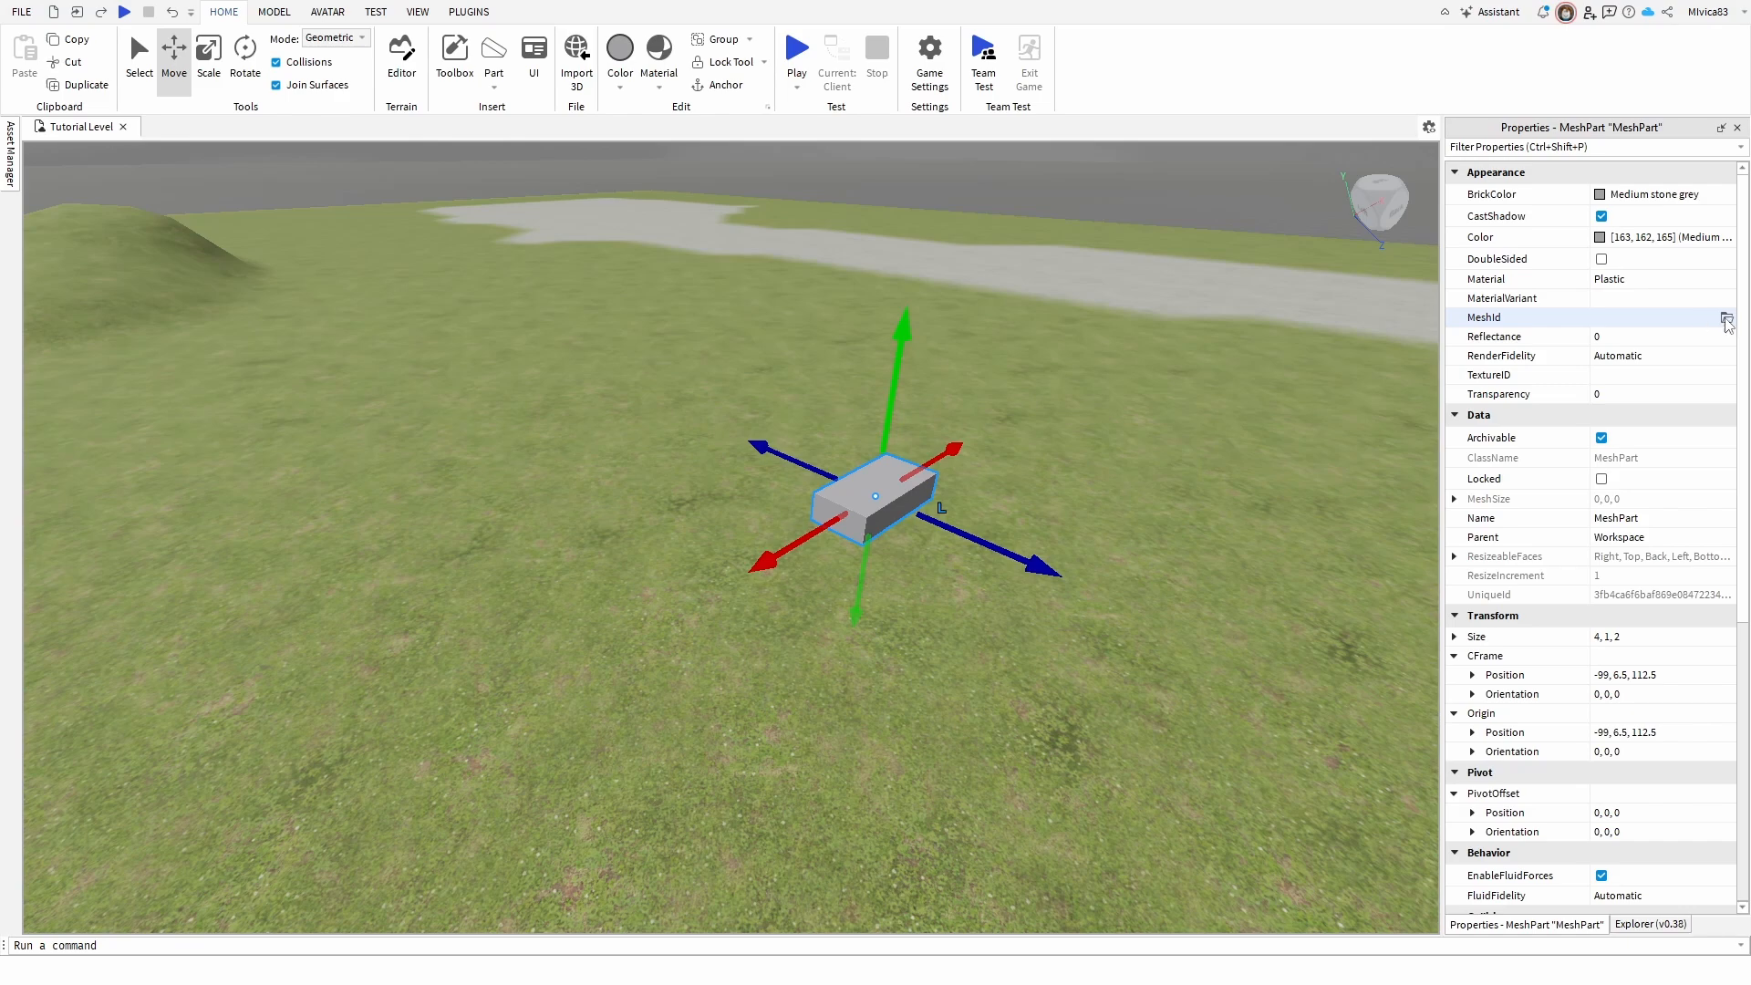
- Load dummy.obj as the MeshPart's MeshId from the file browser
left_click(1726, 322)
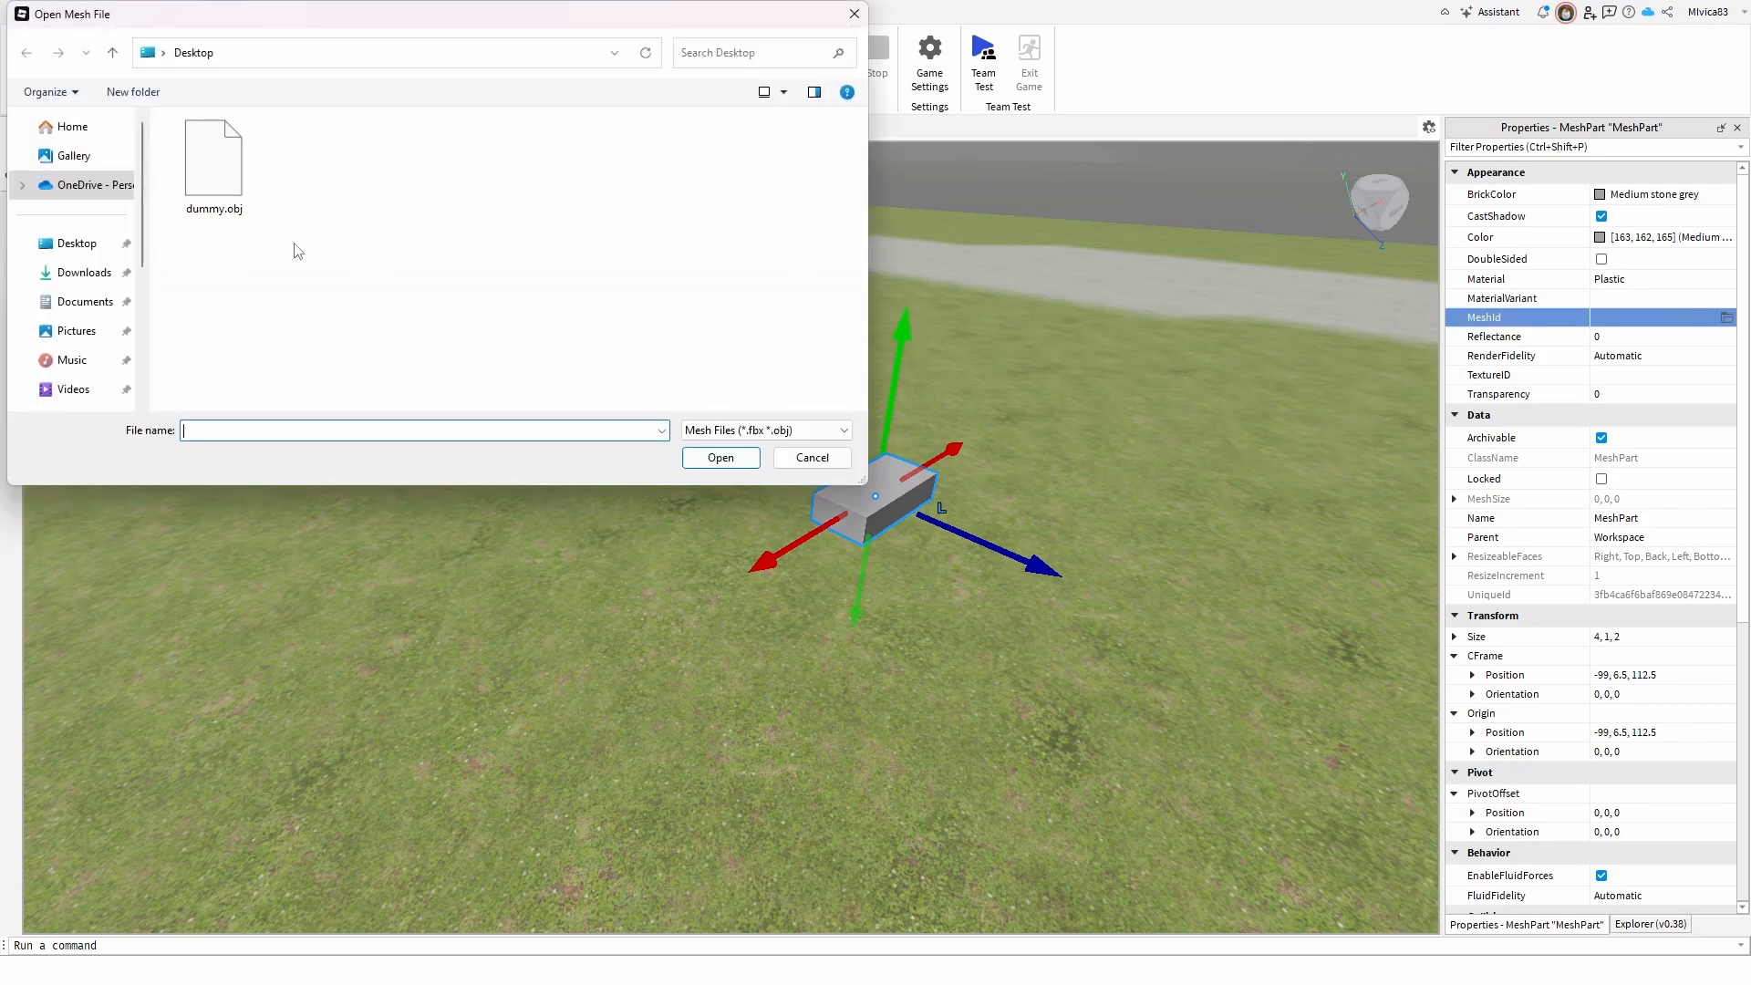
mouse_move(213, 151)
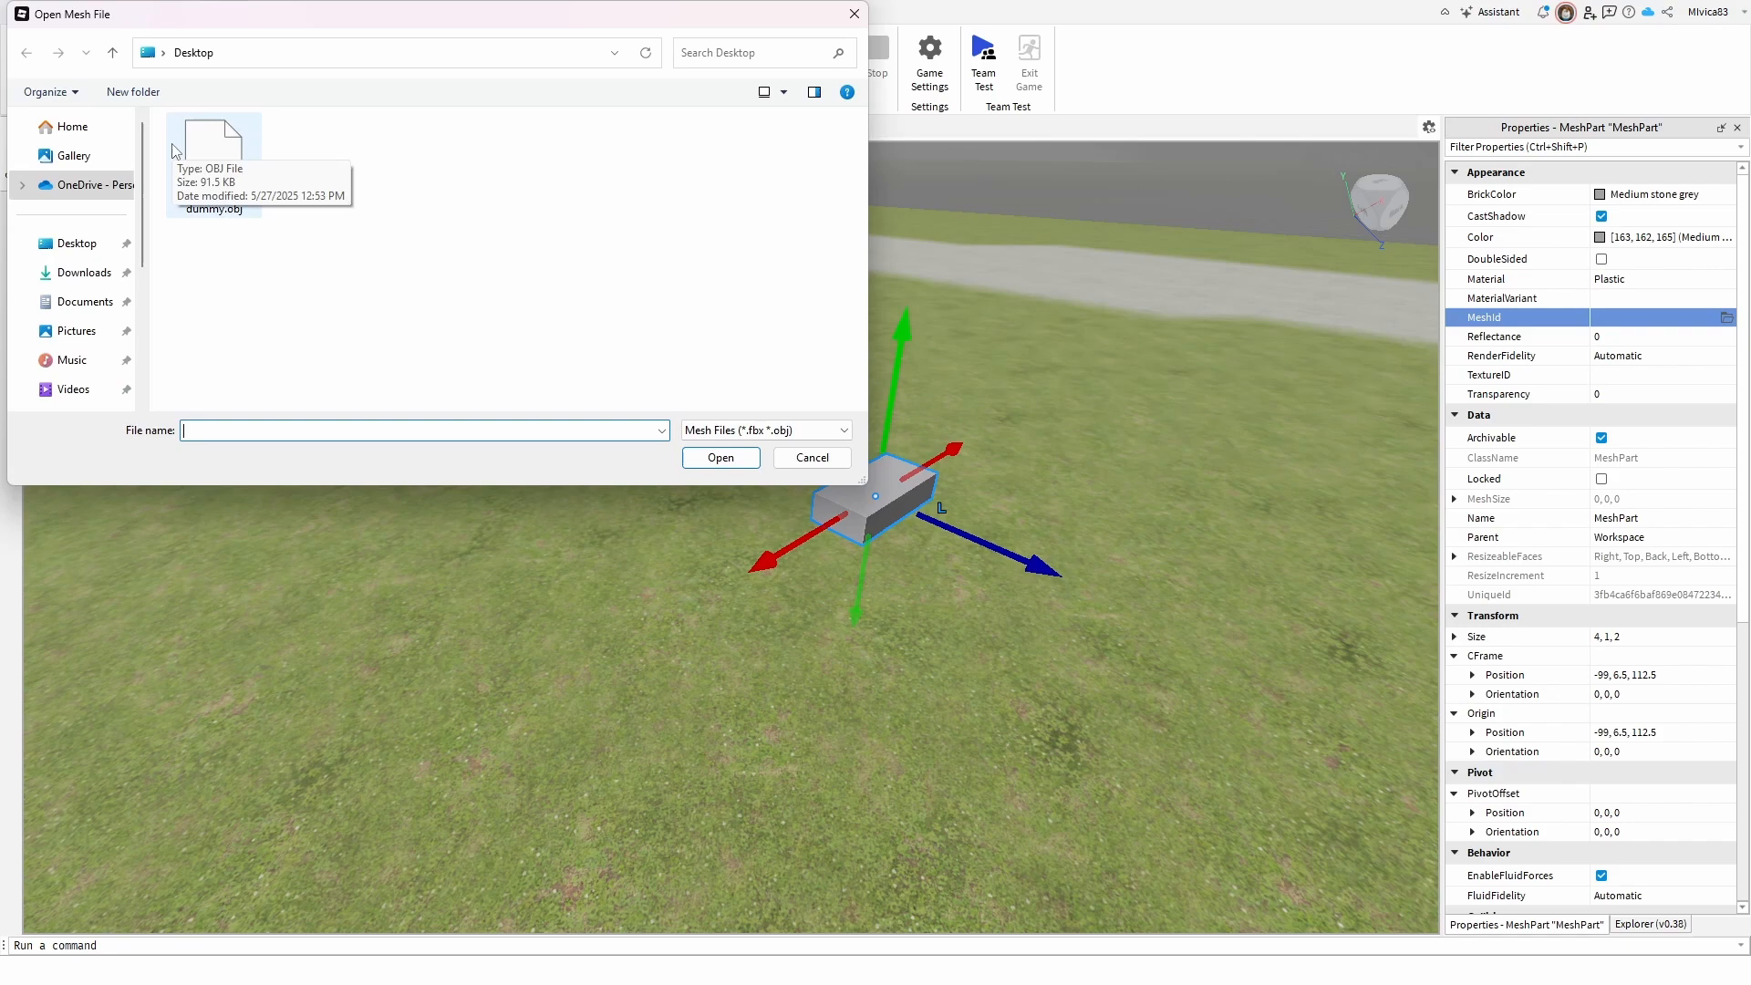
mouse_move(215, 160)
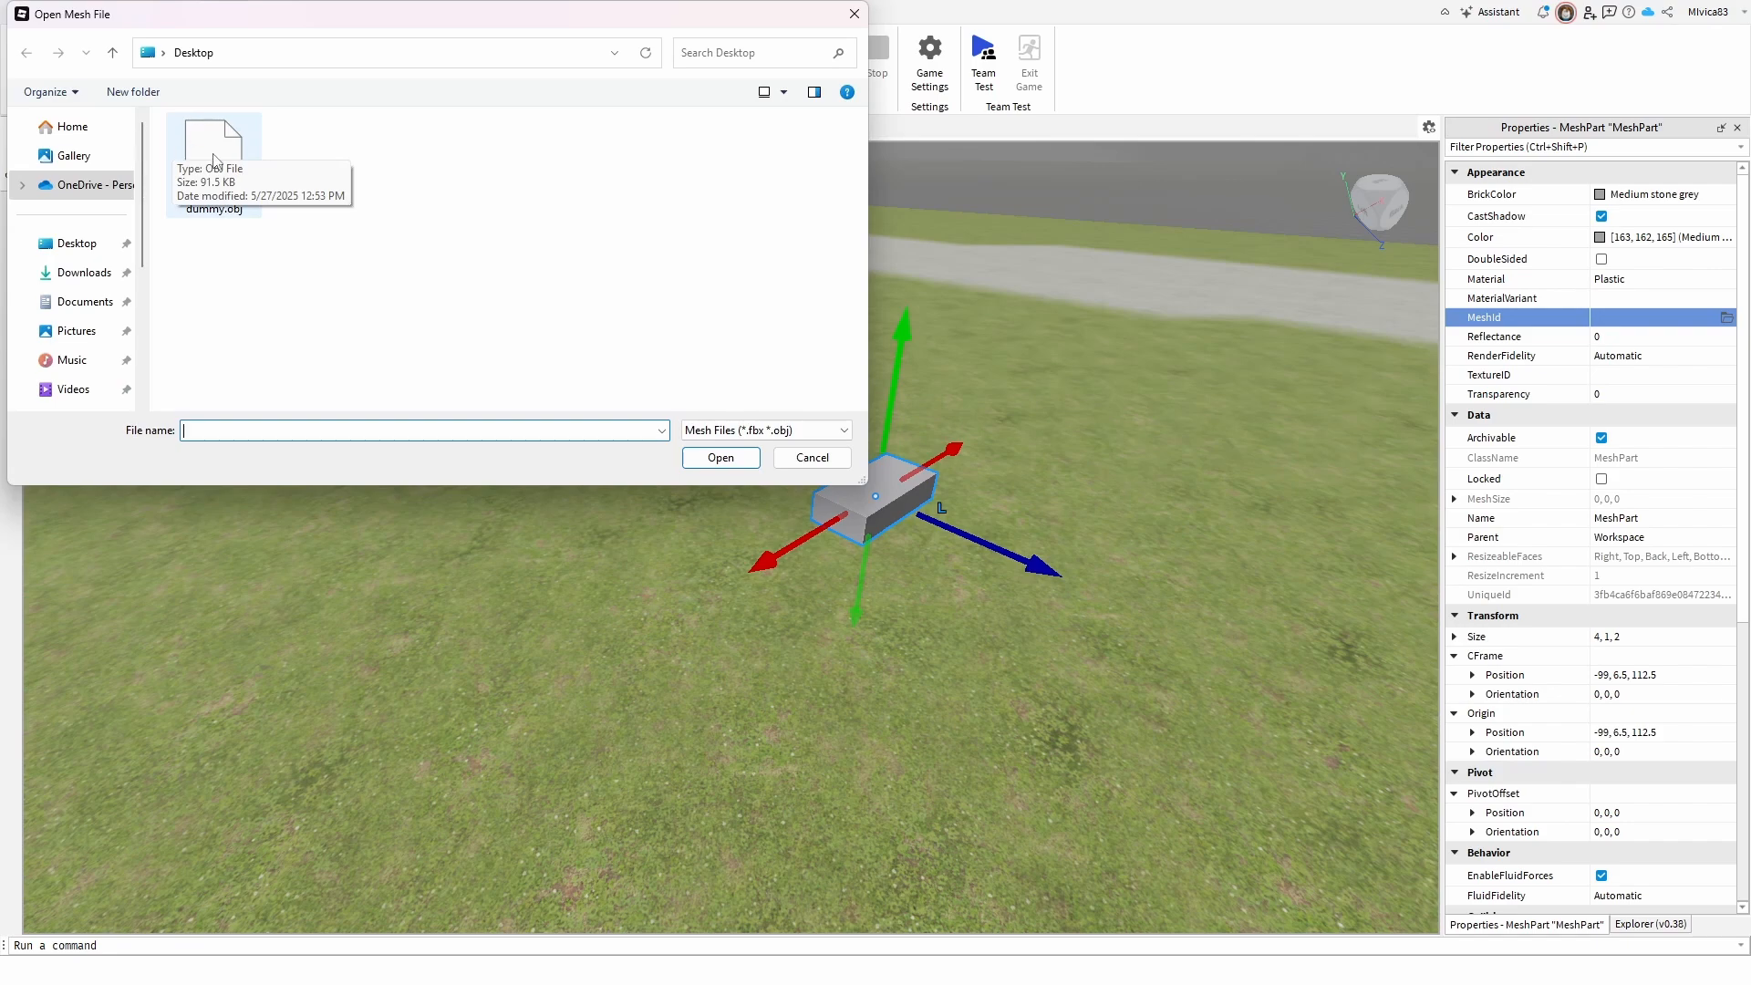
left_click(213, 151)
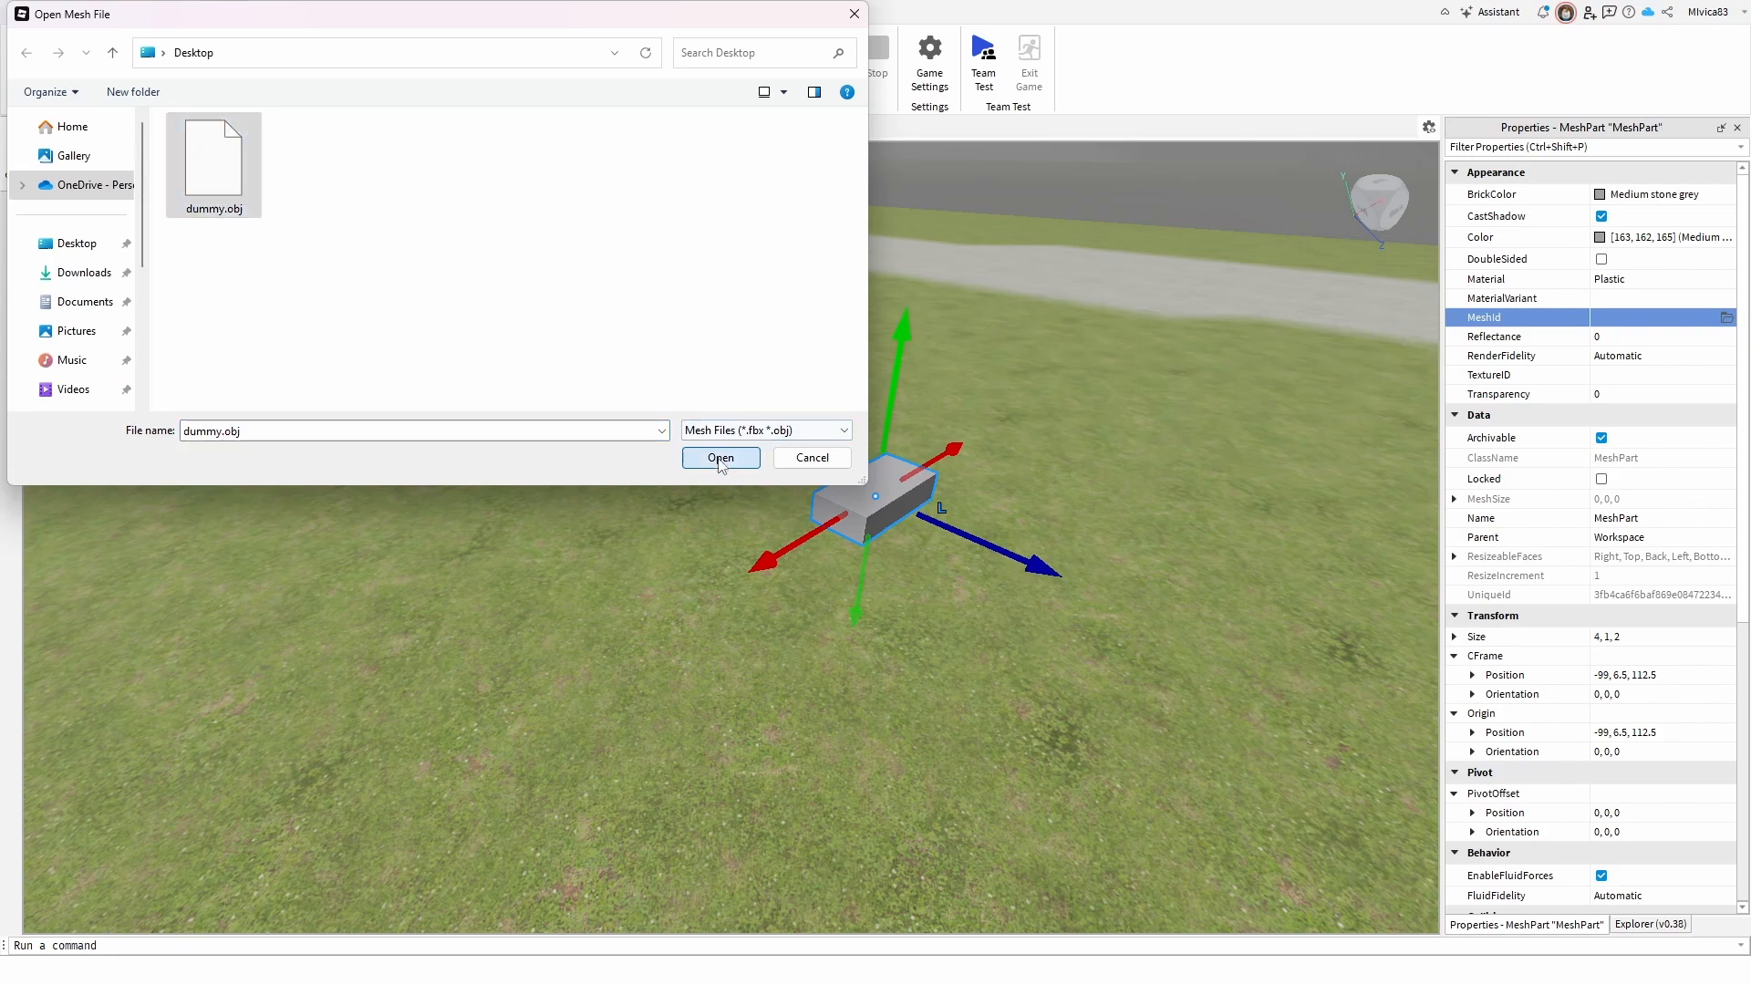
left_click(720, 457)
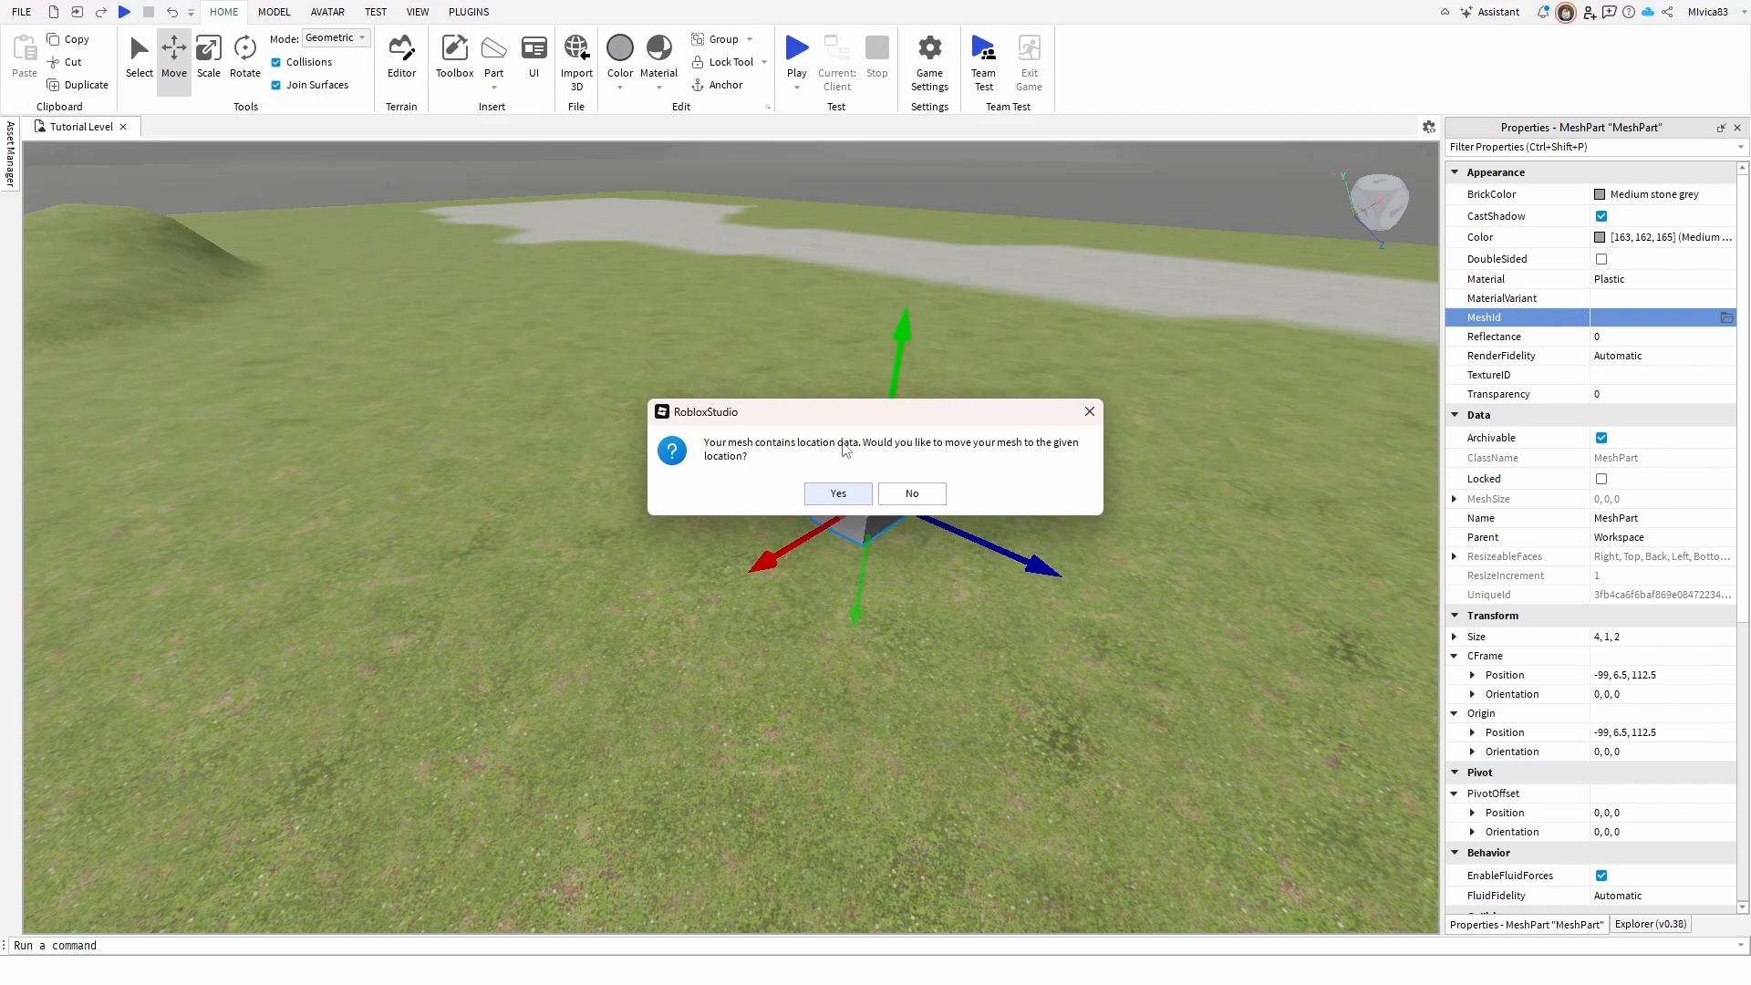
mouse_move(977, 462)
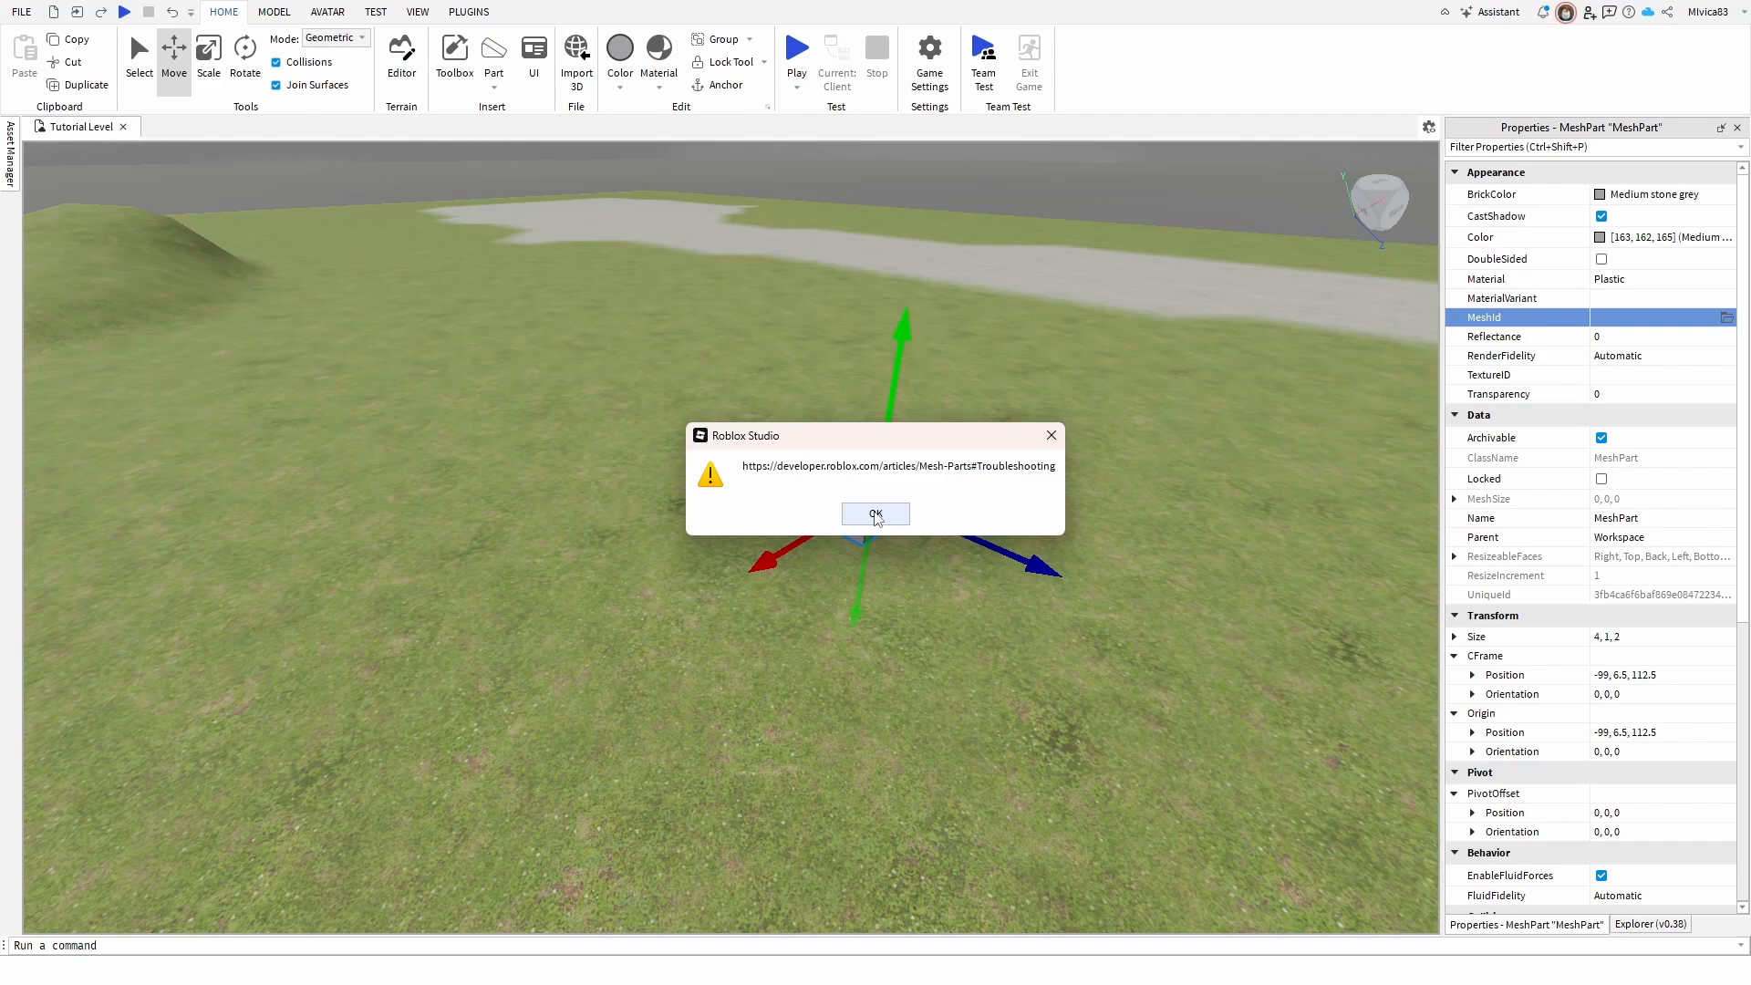
- Dismiss the troubleshooting notice and return to the Explorer hierarchy
left_click(876, 513)
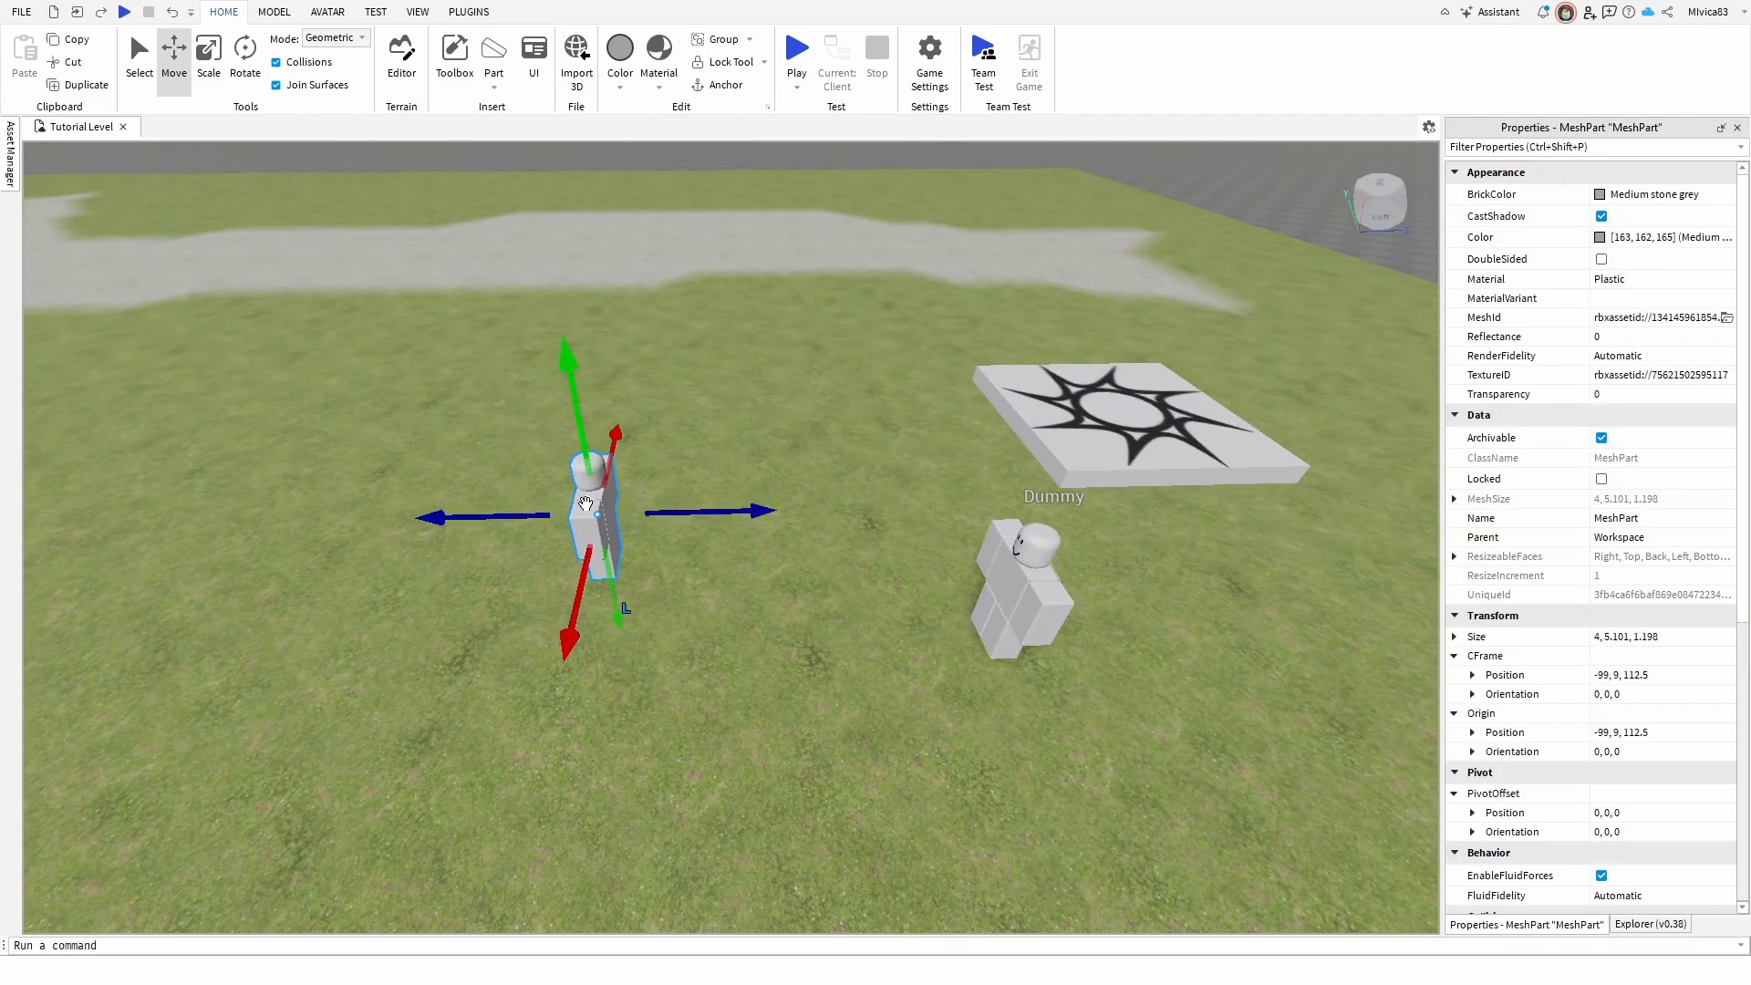
left_click(1649, 924)
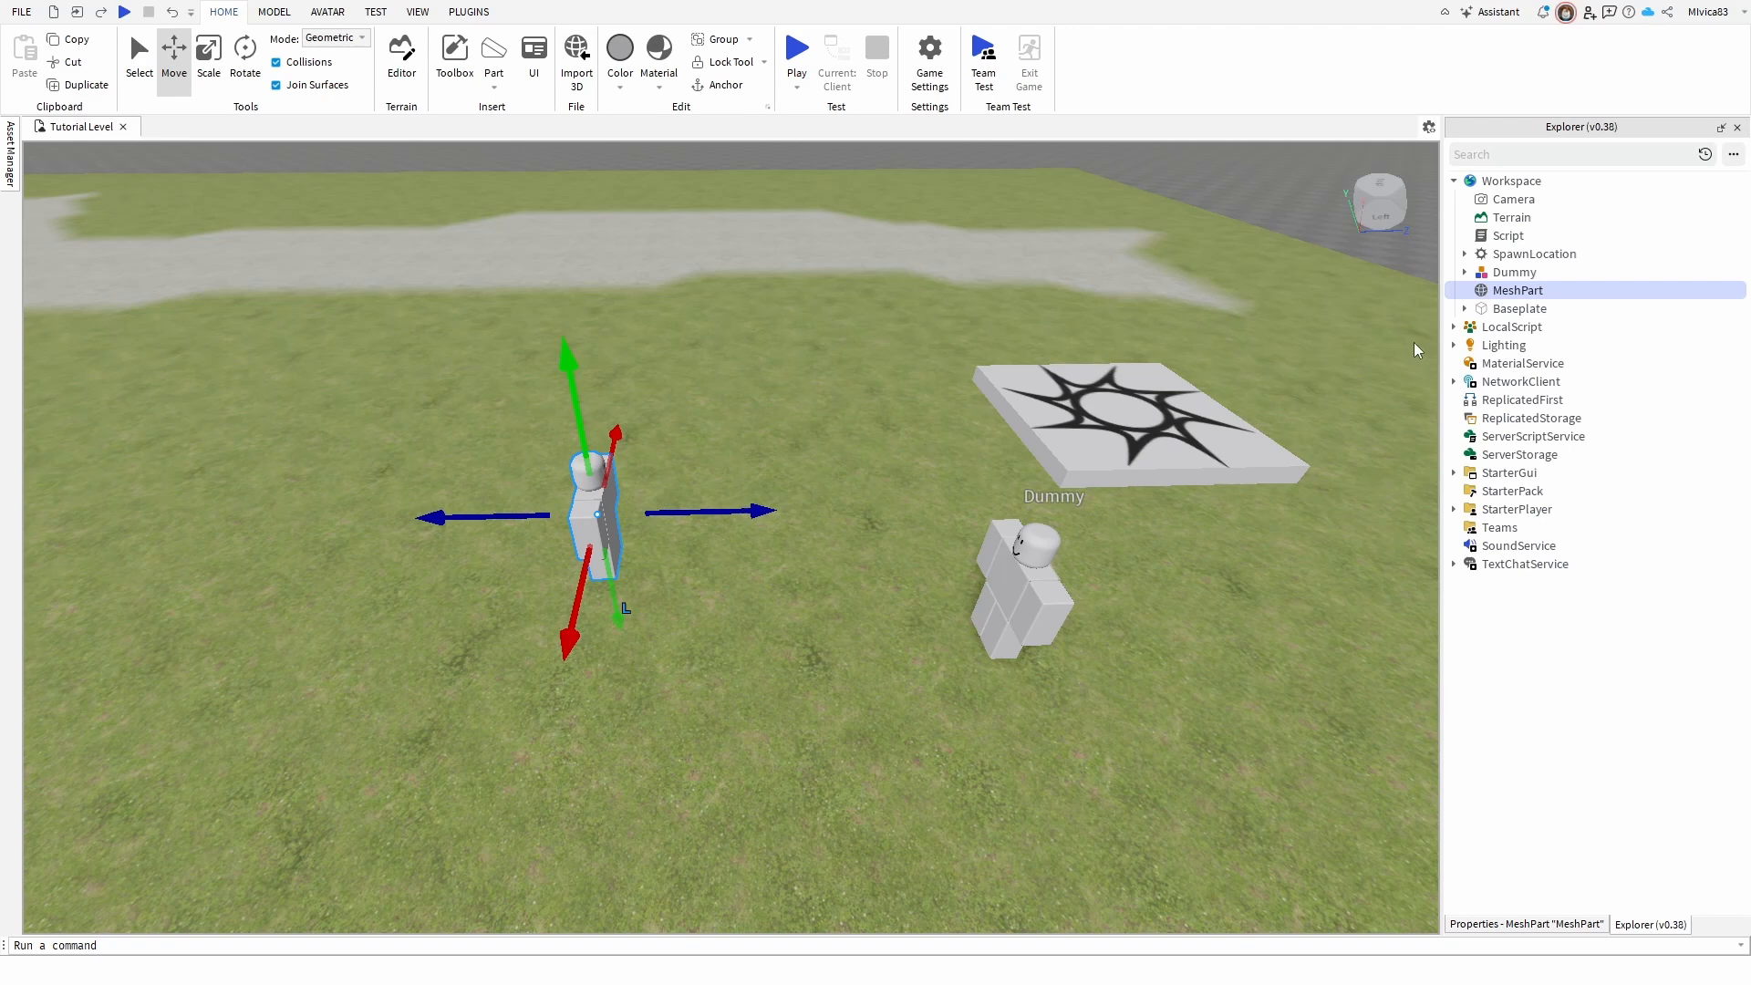
- Rename the MeshPart to 'Dummy2'
right_click(1518, 289)
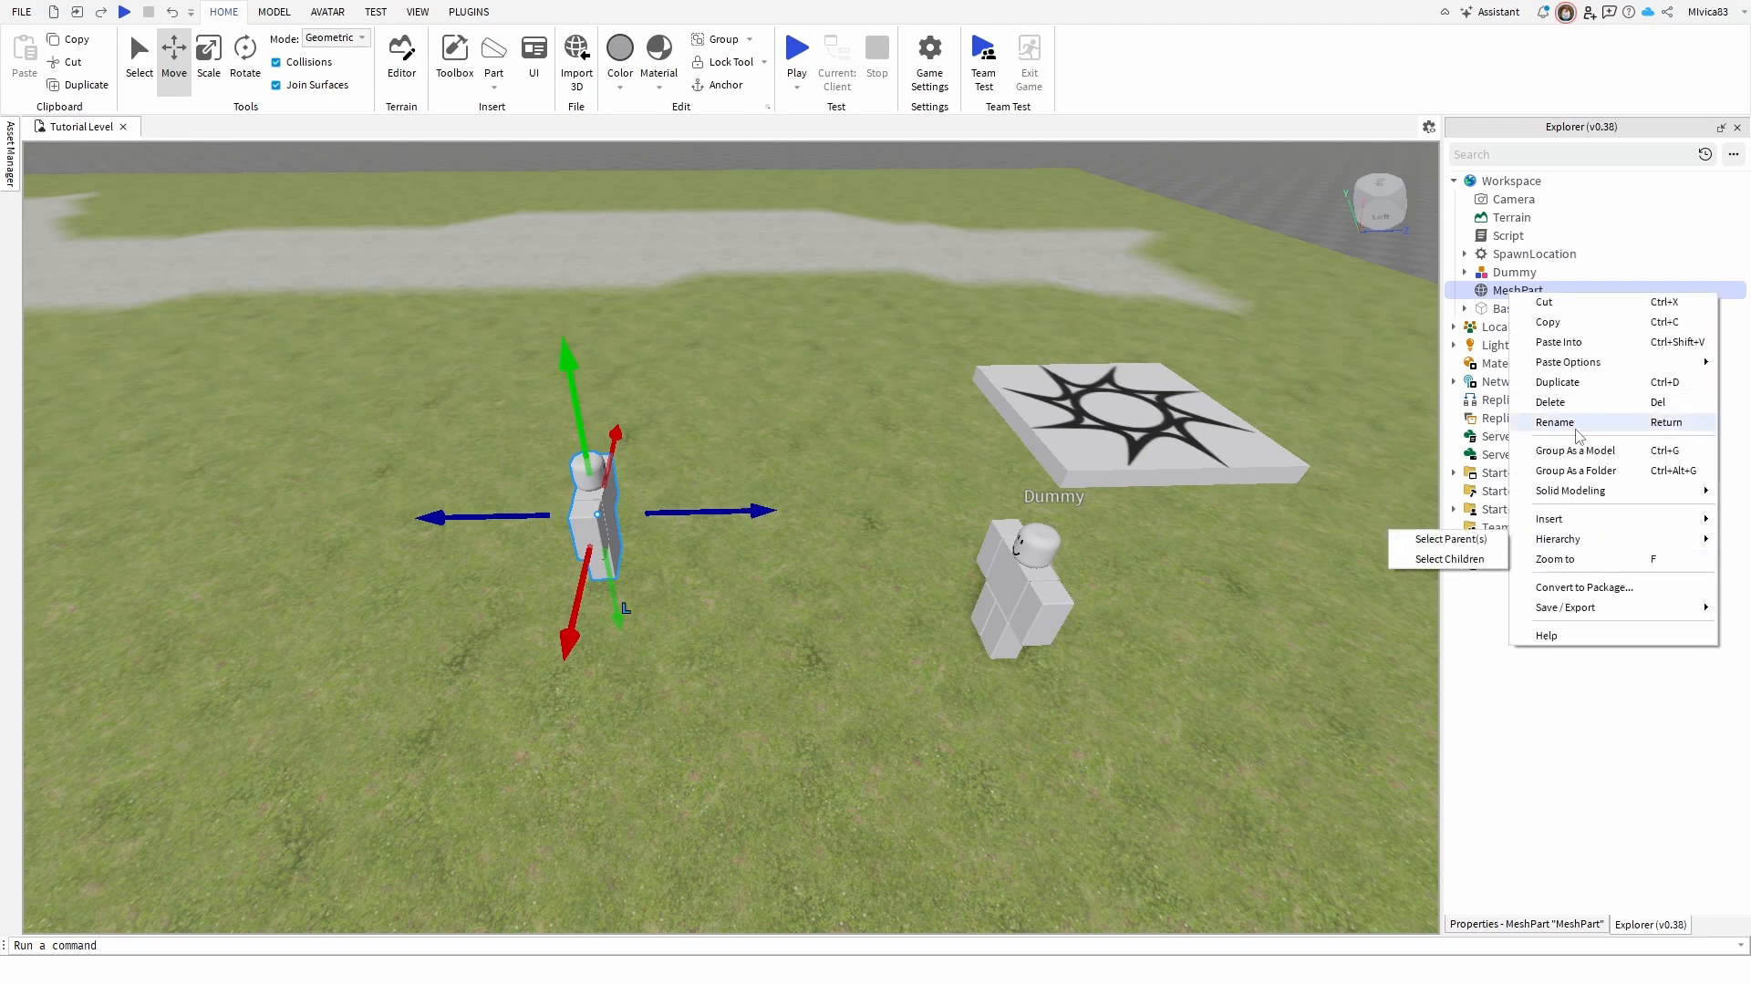
left_click(1554, 422)
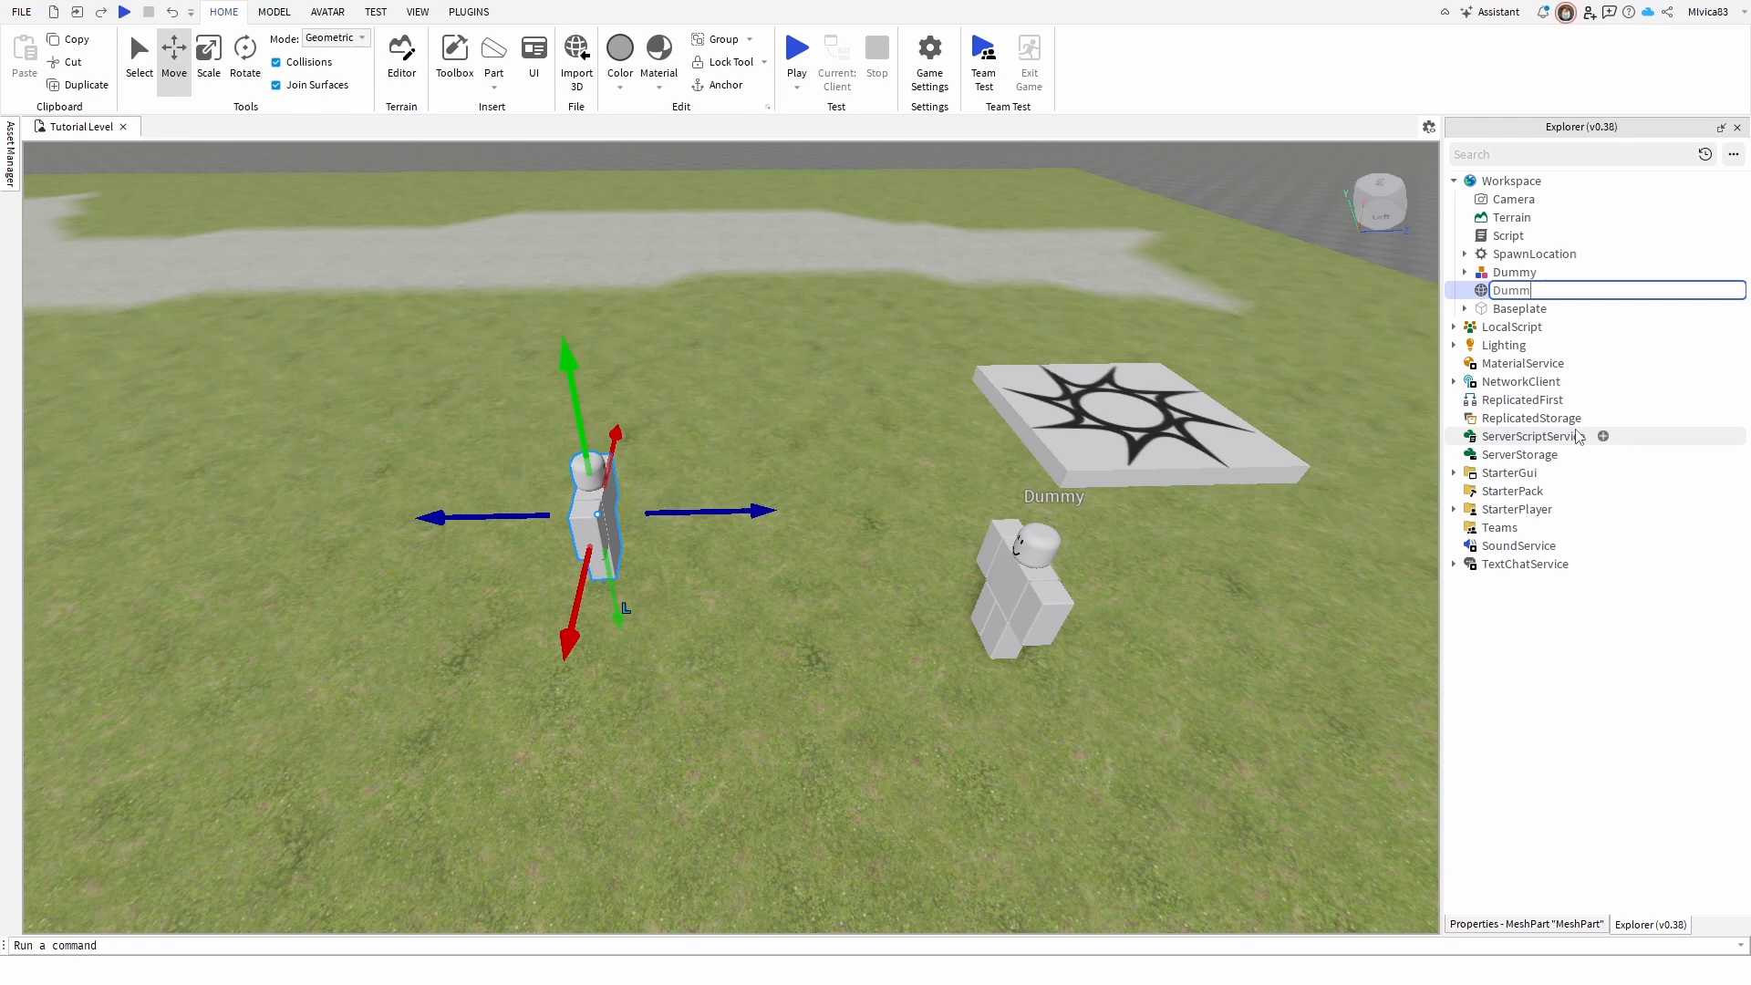
type("Dummy2")
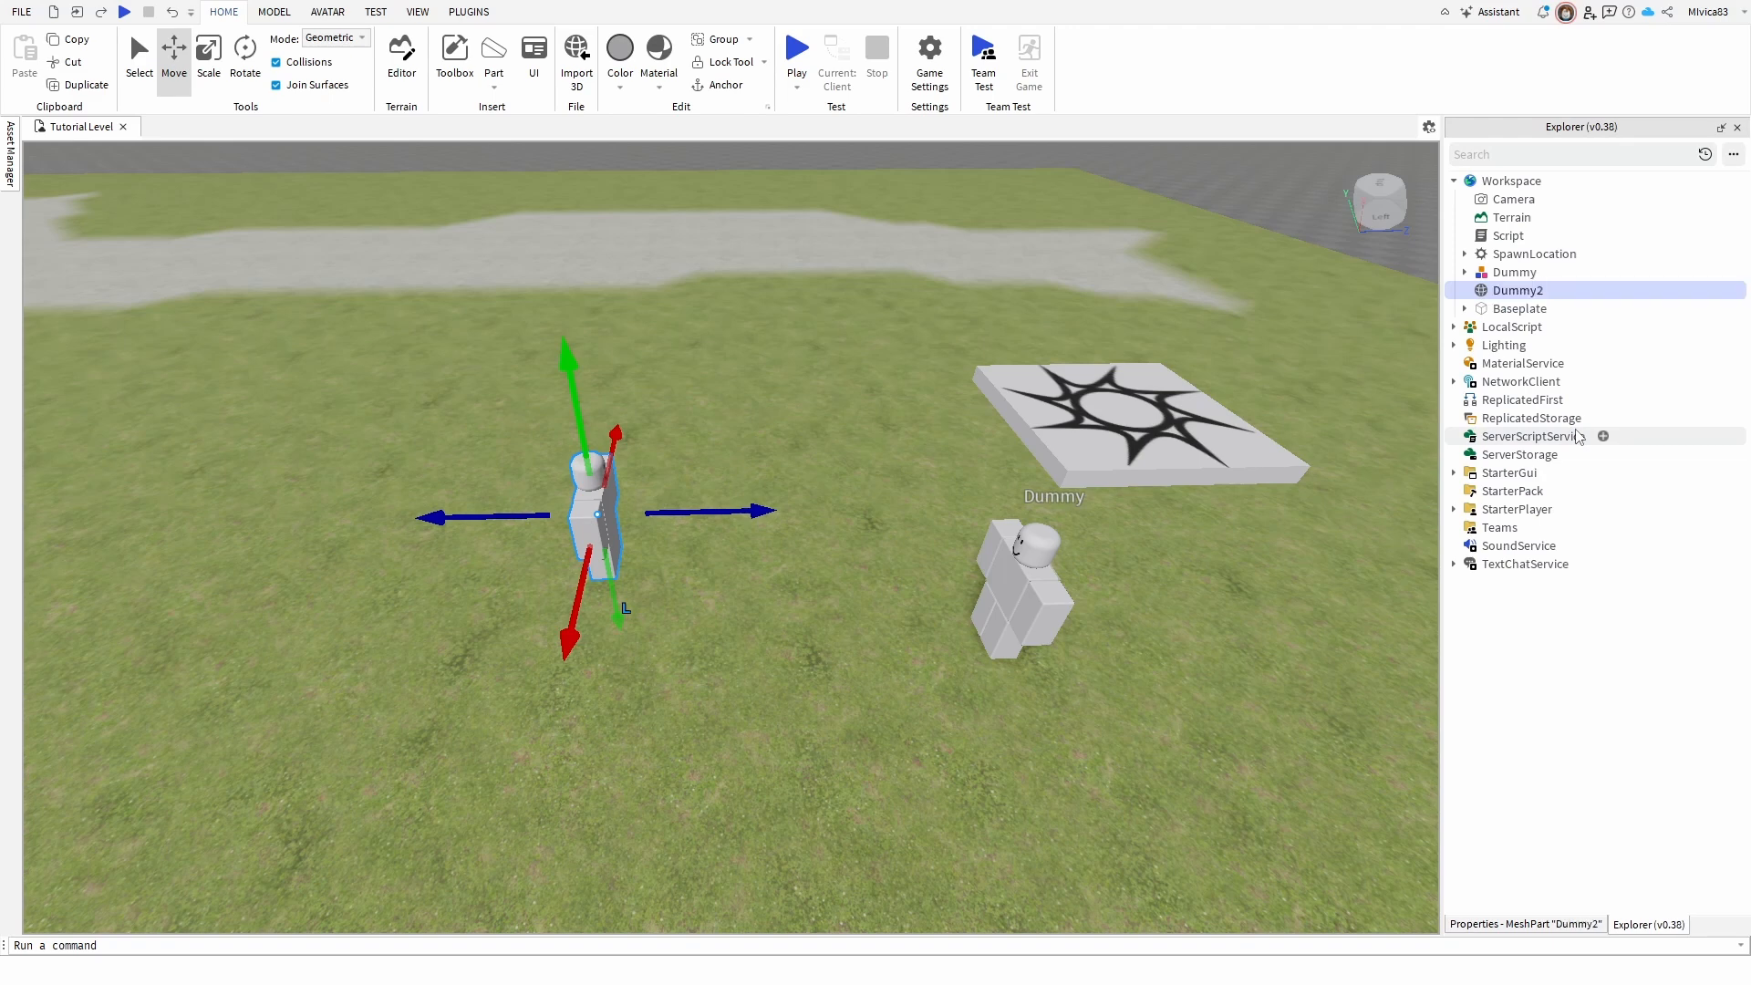